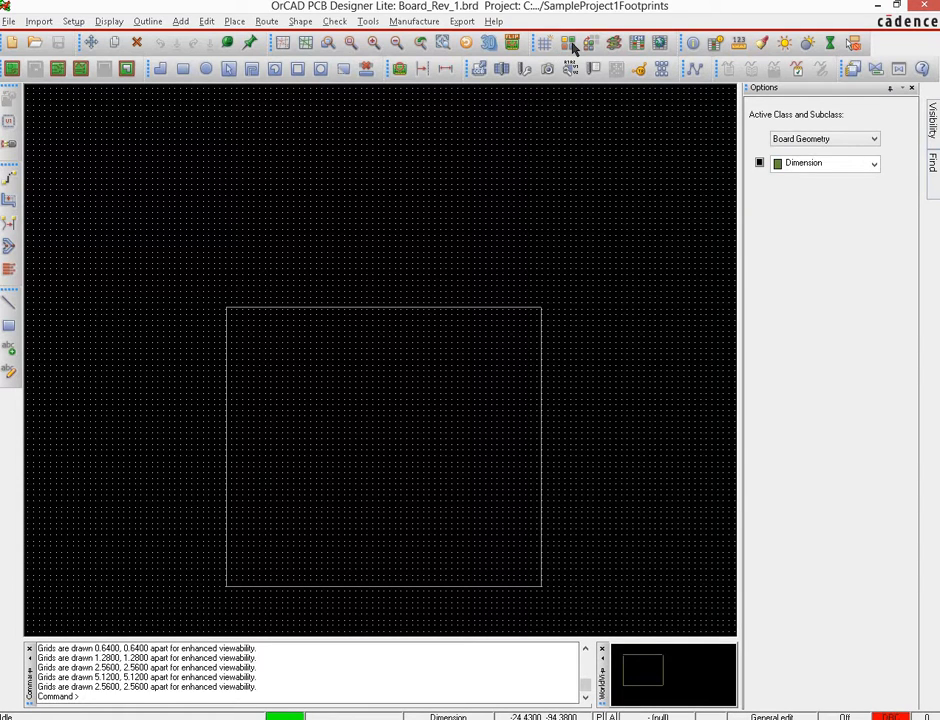
Turn Global Visibility On in Color/Visibility so all board layers show.
left_click(544, 44)
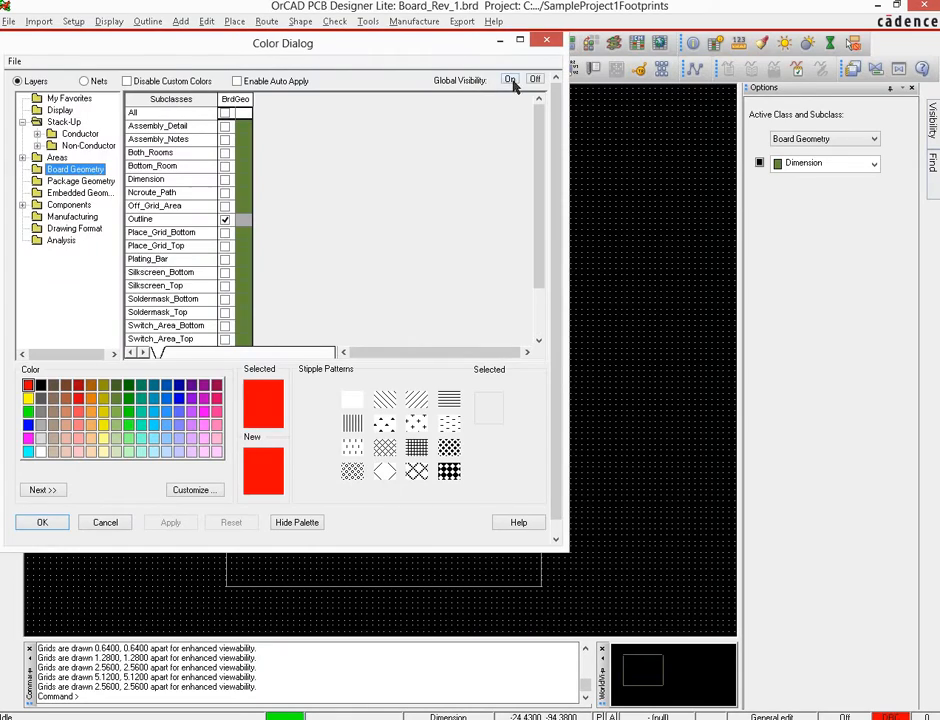
left_click(510, 80)
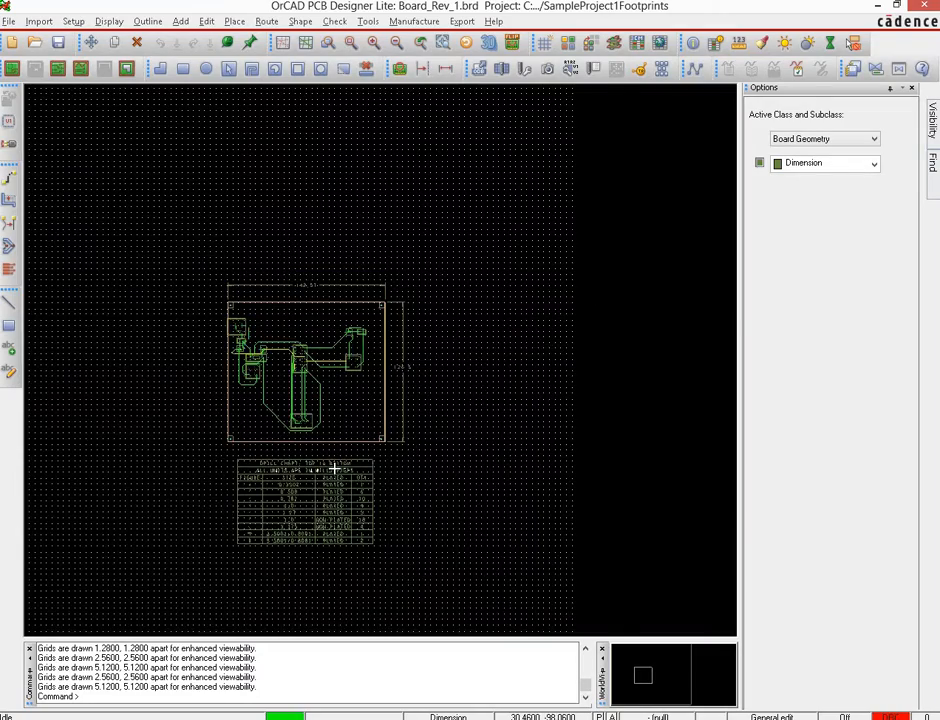
mouse_move(266, 316)
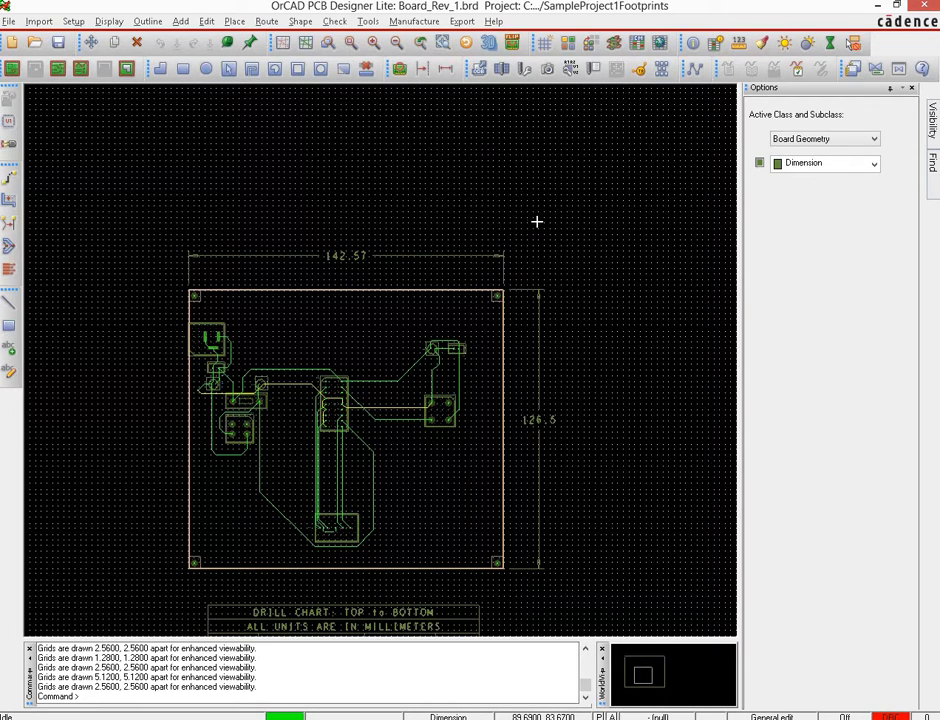
mouse_move(536, 218)
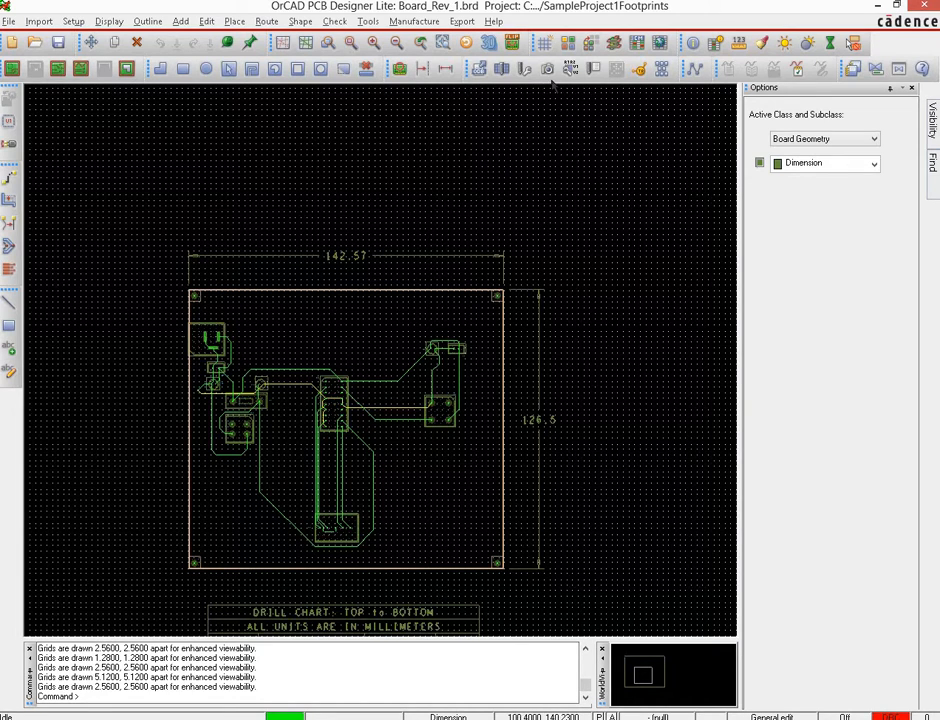
mouse_move(548, 68)
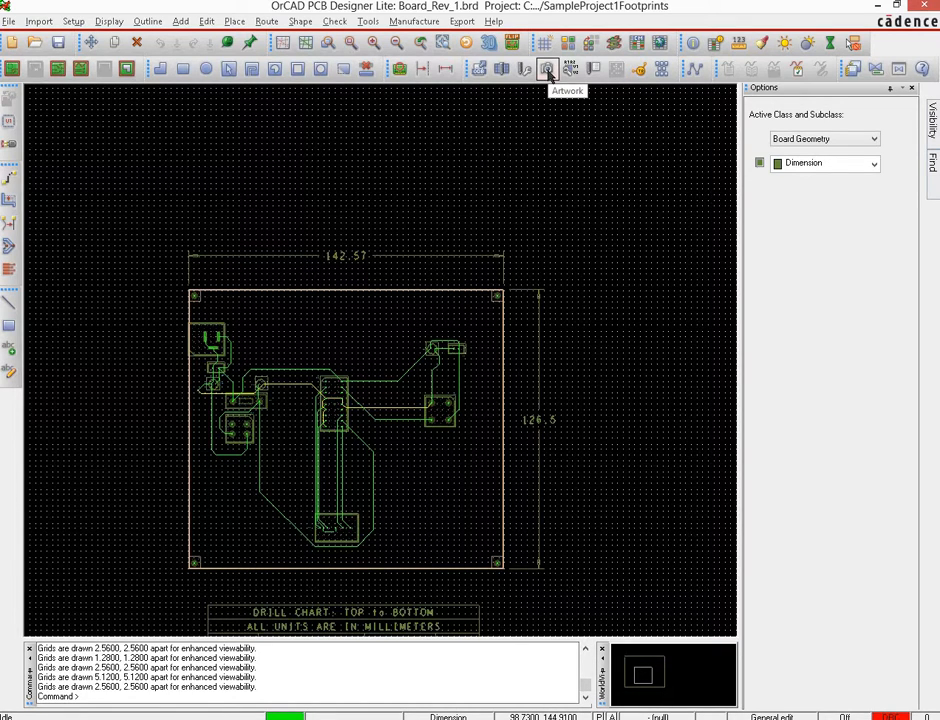
Bring up the Artwork Control Form and display only the BOTTOM film's layers.
left_click(548, 68)
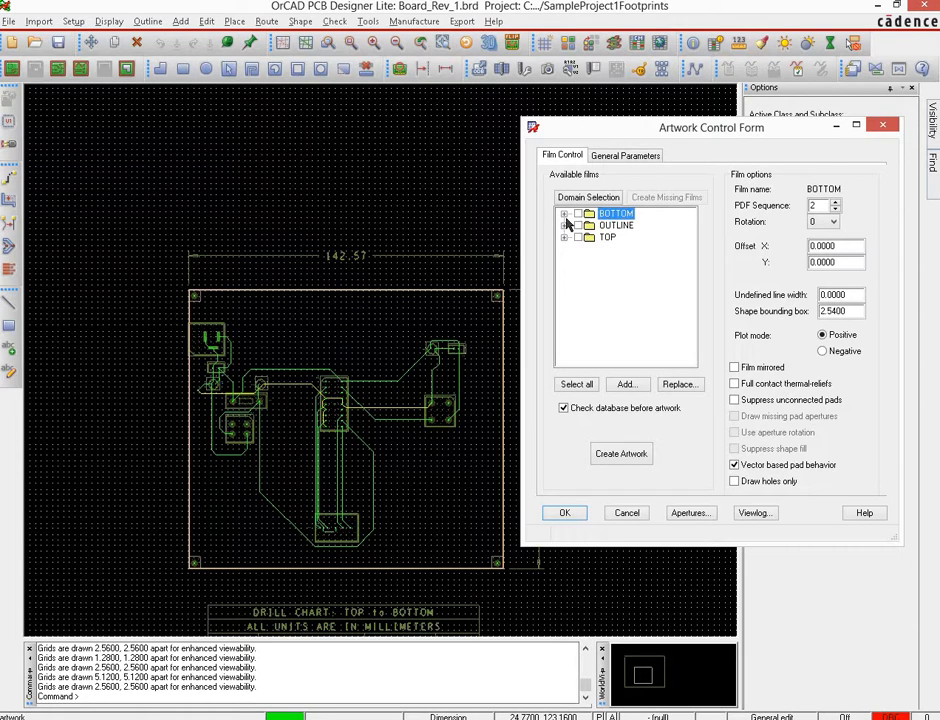
right_click(616, 212)
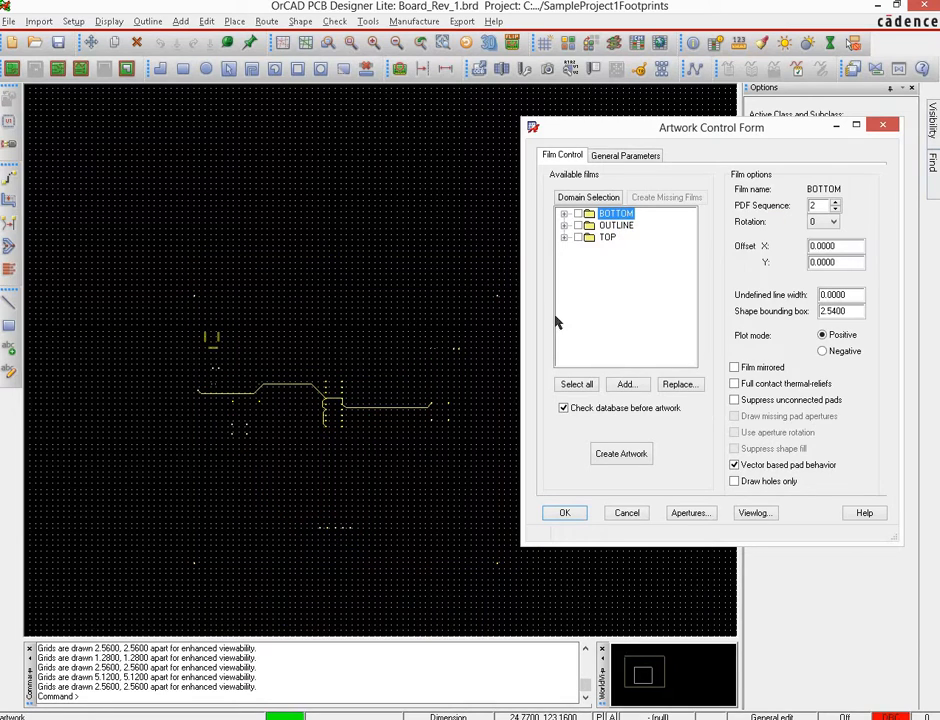
mouse_move(484, 512)
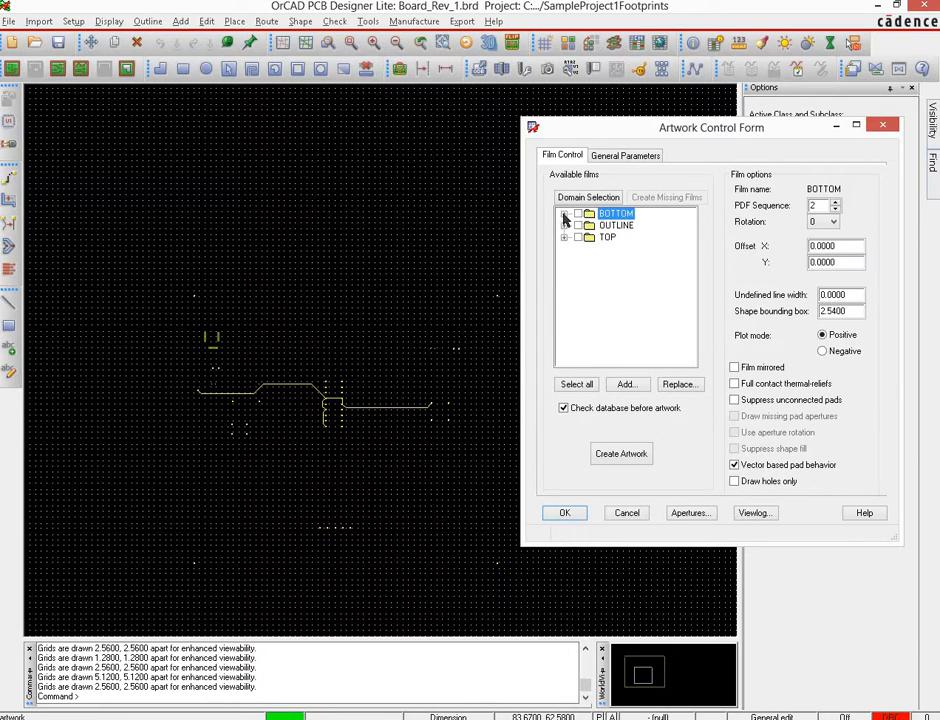
Expand the BOTTOM and TOP film layer lists and display the TOP film on the board.
left_click(564, 214)
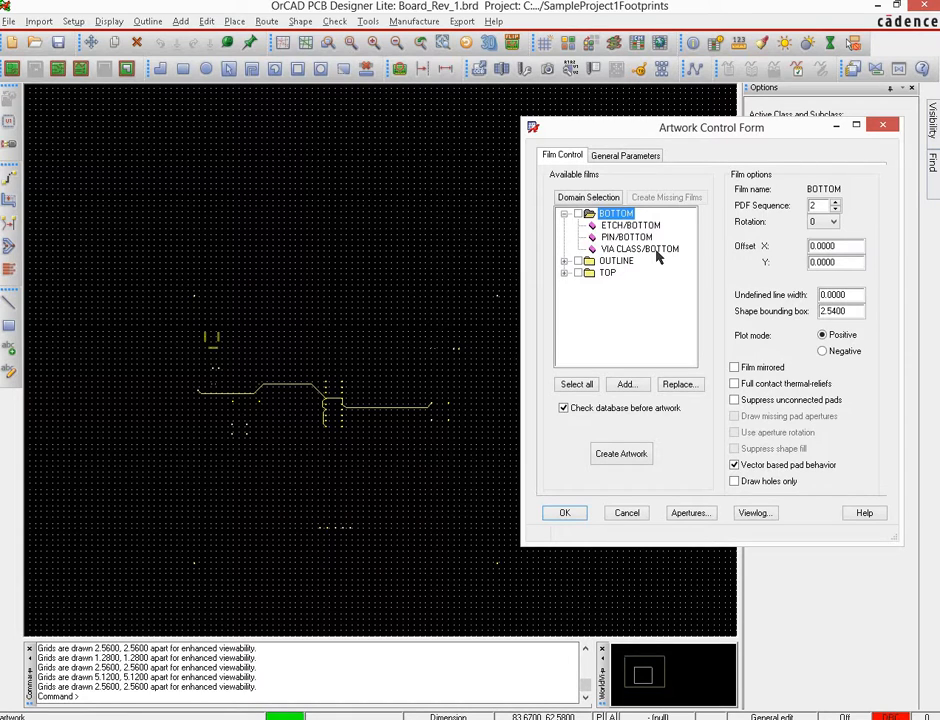
mouse_move(570, 278)
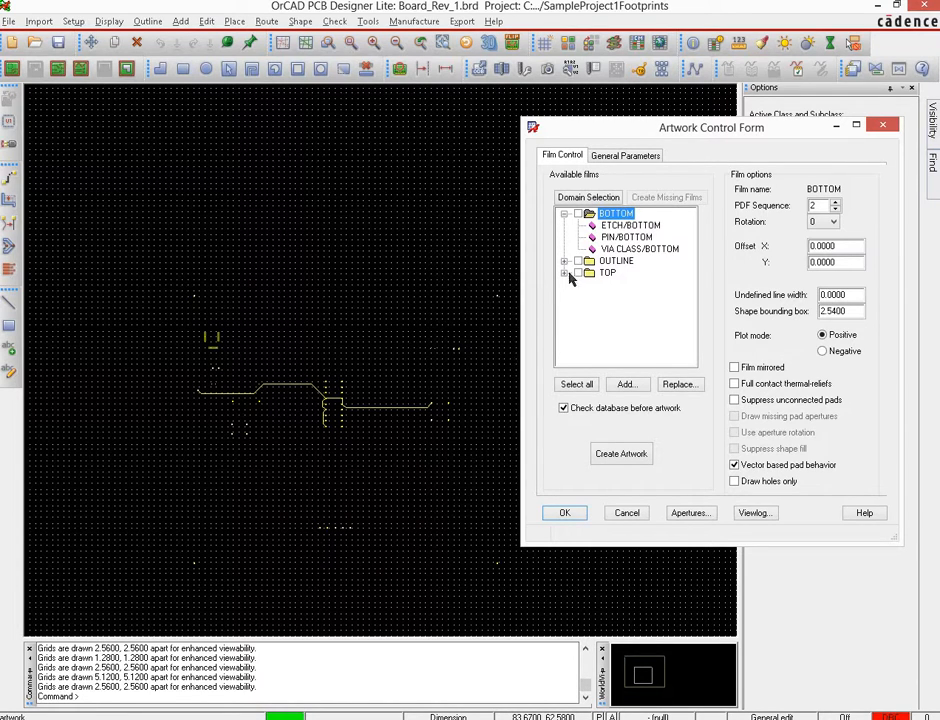
left_click(608, 272)
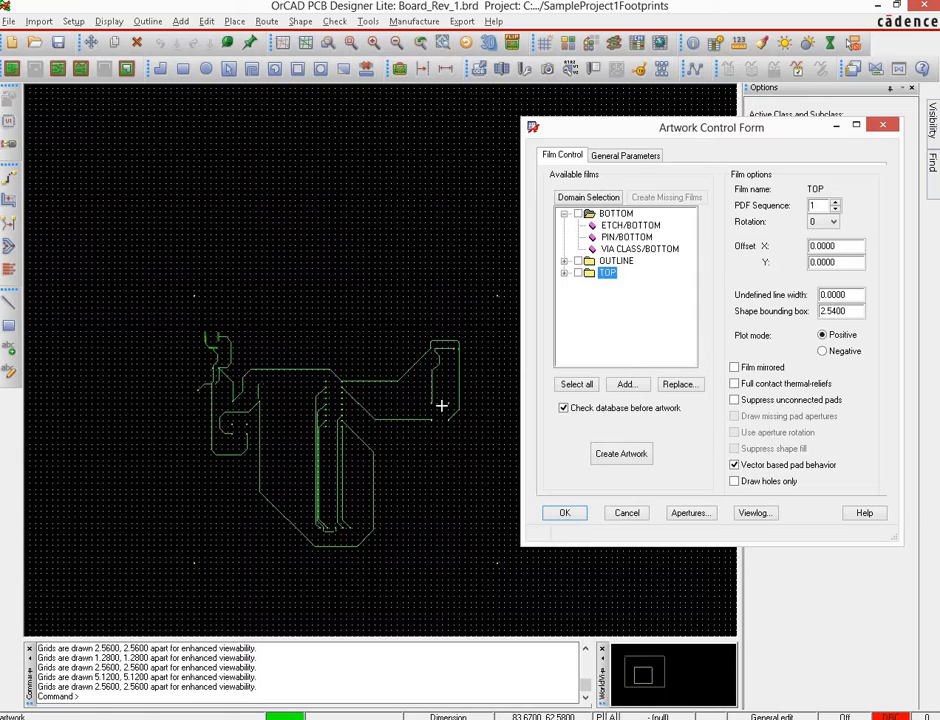
mouse_move(528, 574)
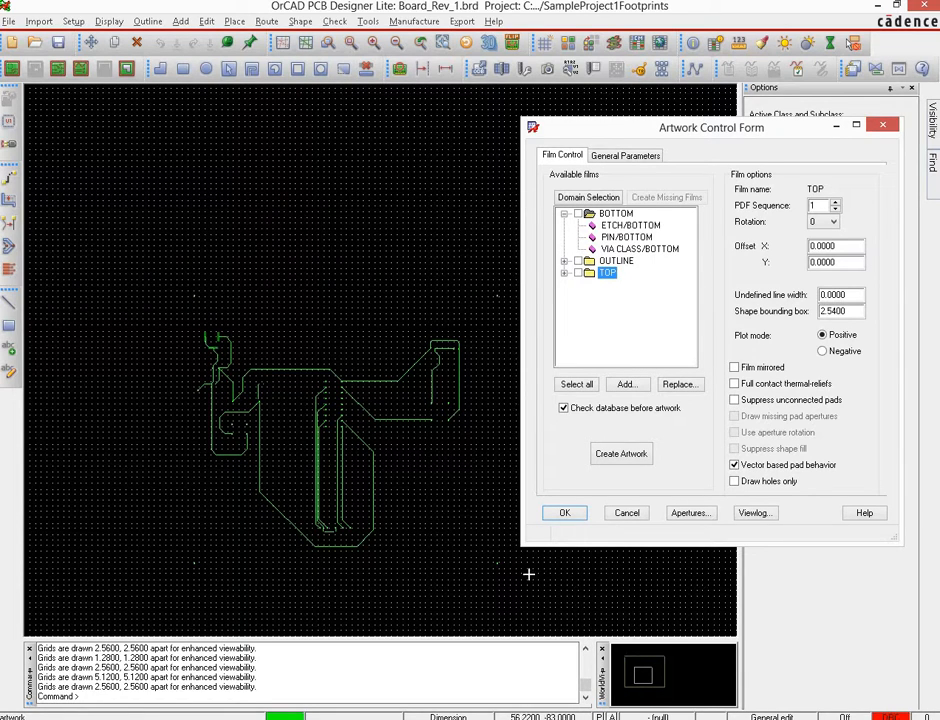
mouse_move(236, 544)
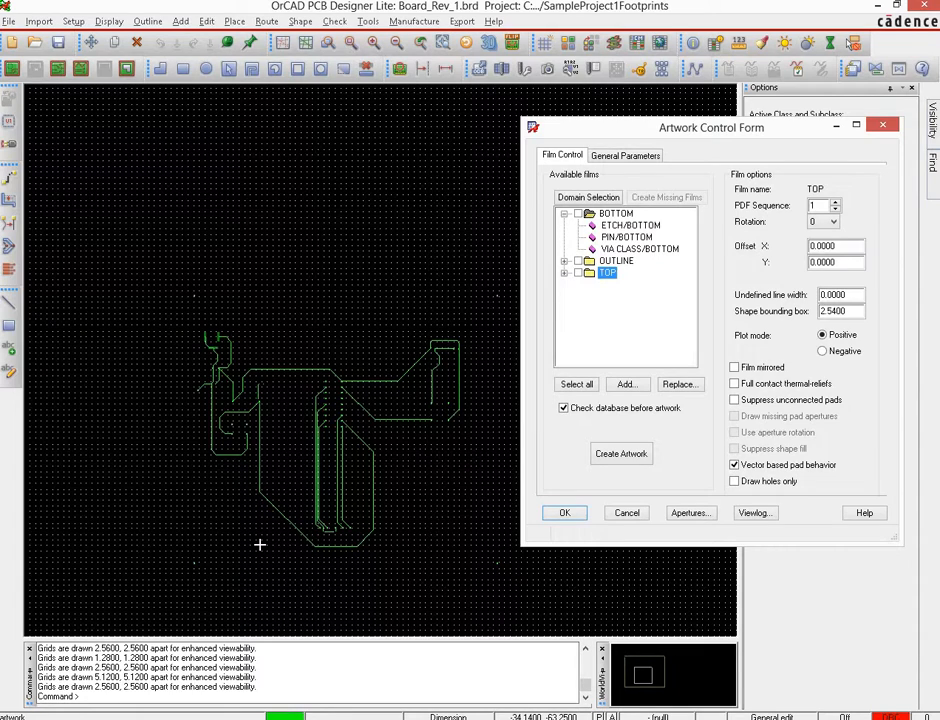
mouse_move(396, 348)
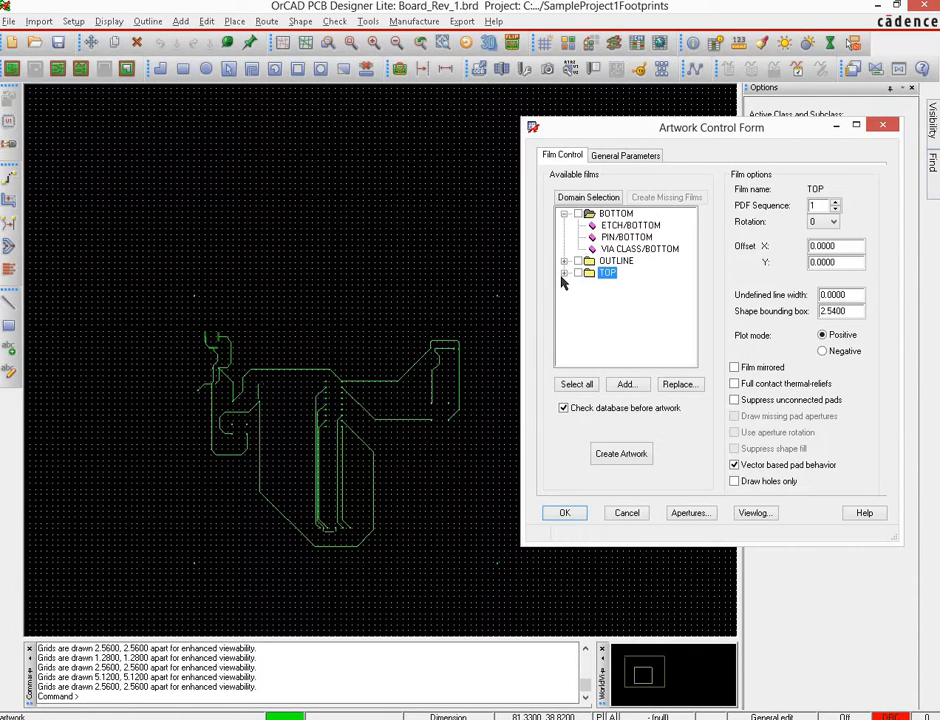
mouse_move(240, 324)
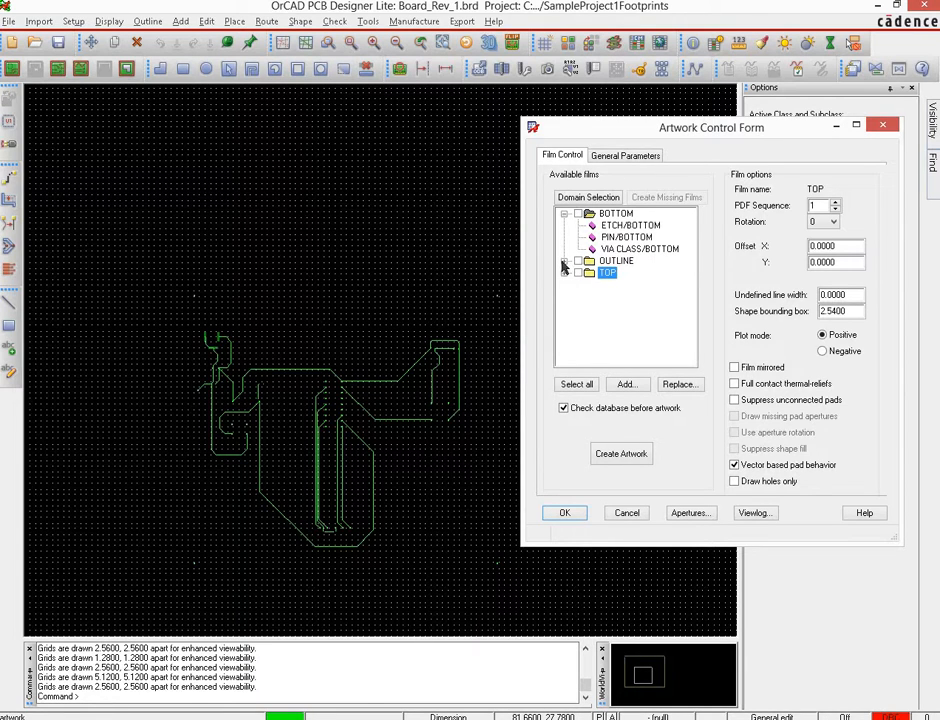
left_click(616, 260)
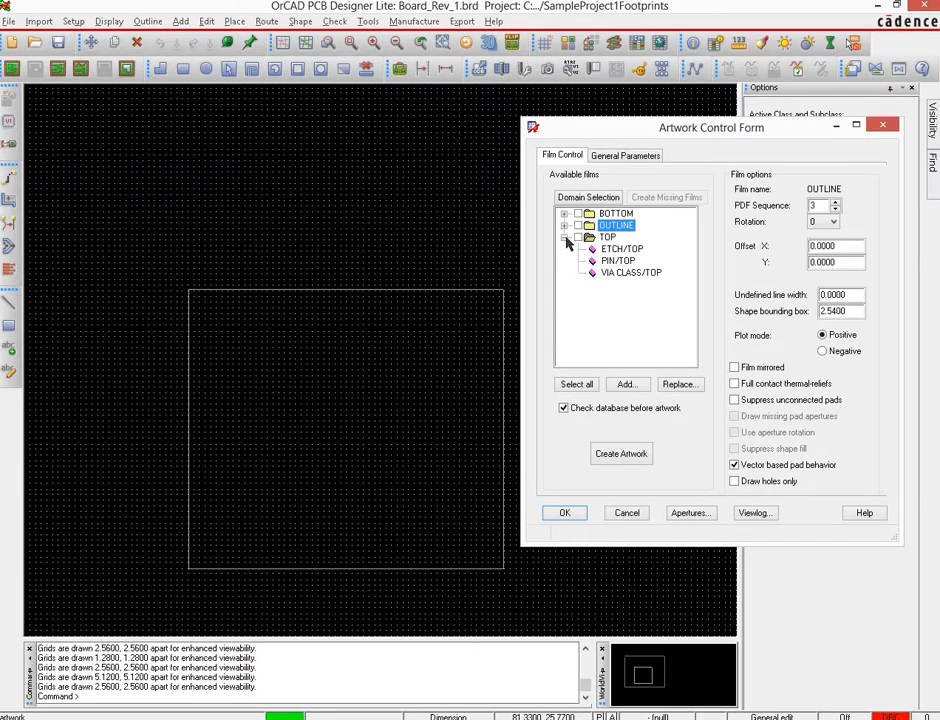
Collapse the TOP film's layer list, leaving BOTTOM, OUTLINE and TOP listed.
left_click(566, 236)
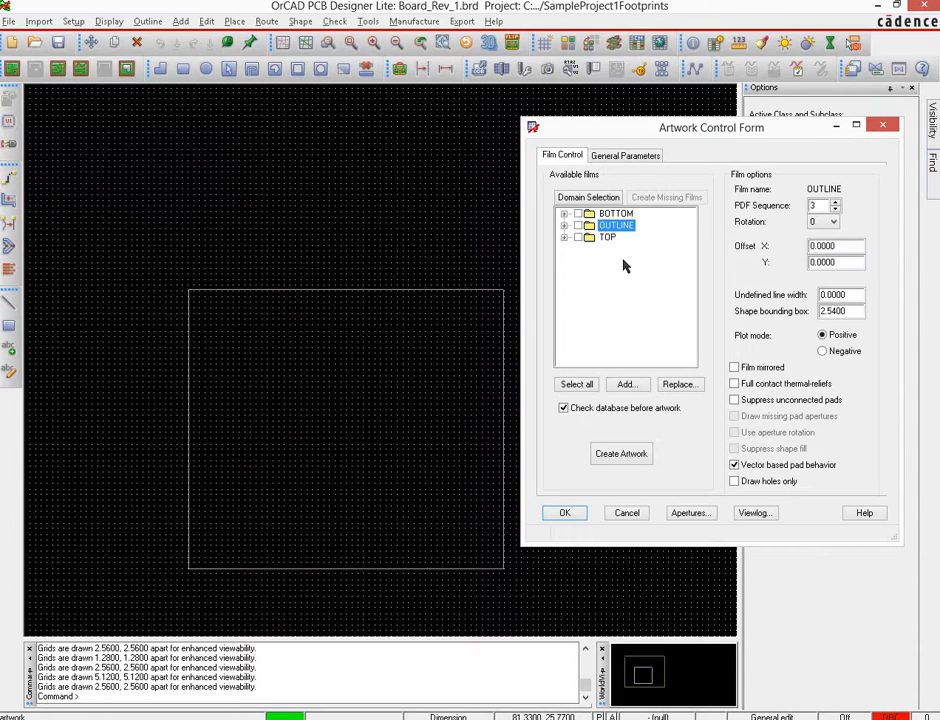
mouse_move(650, 250)
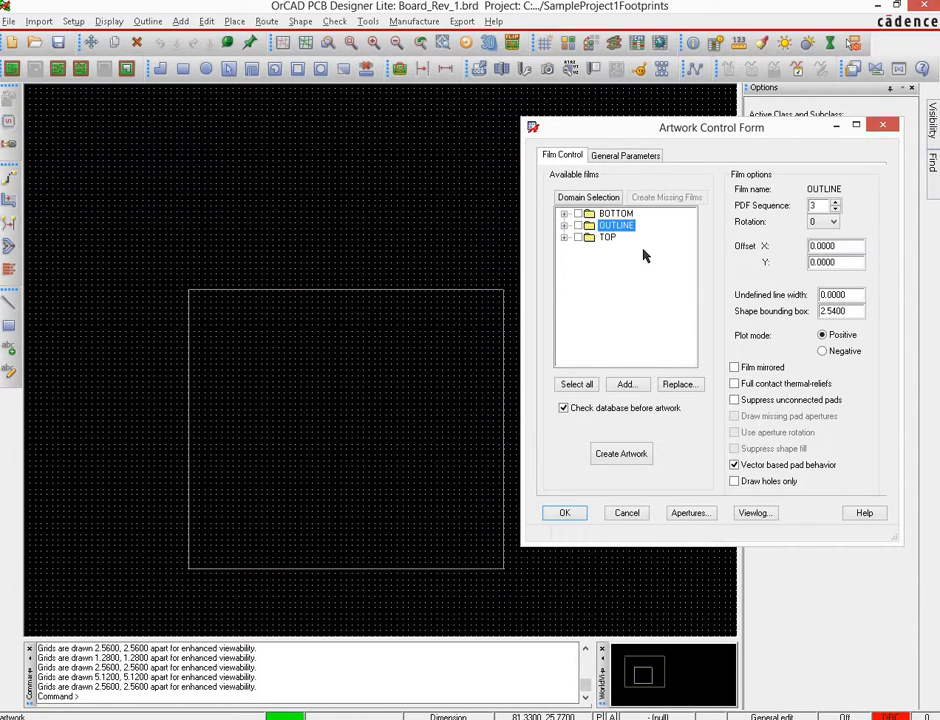
mouse_move(630, 276)
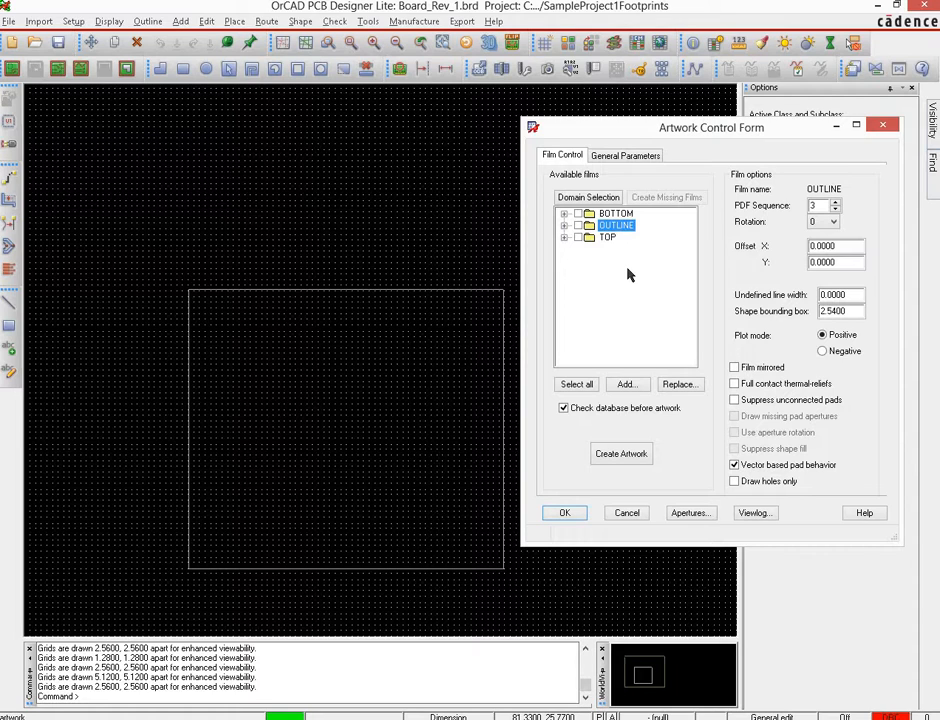
mouse_move(640, 276)
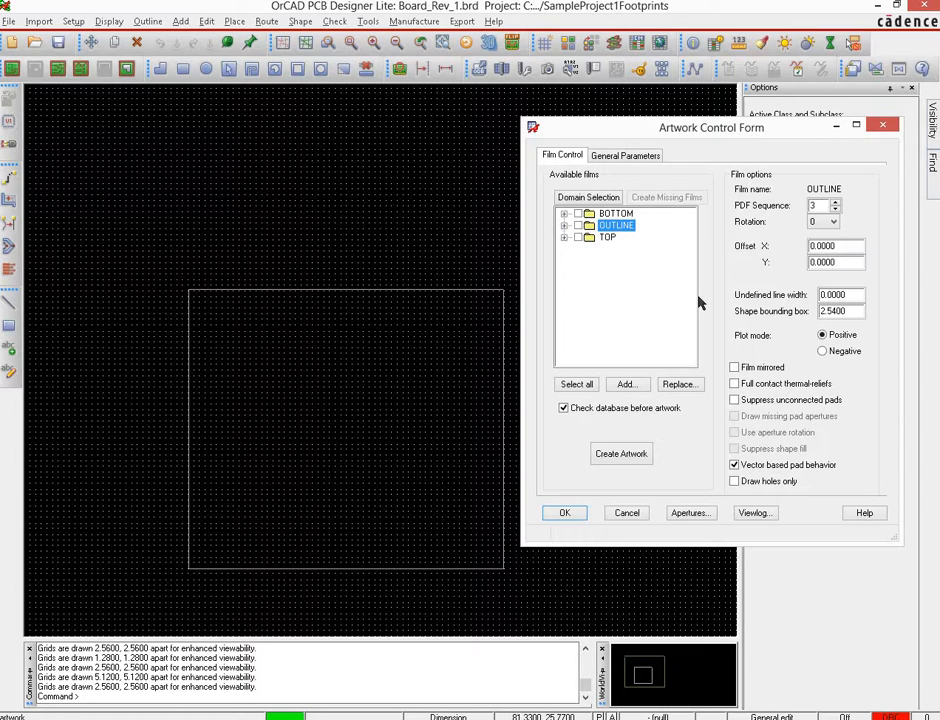
mouse_move(576, 300)
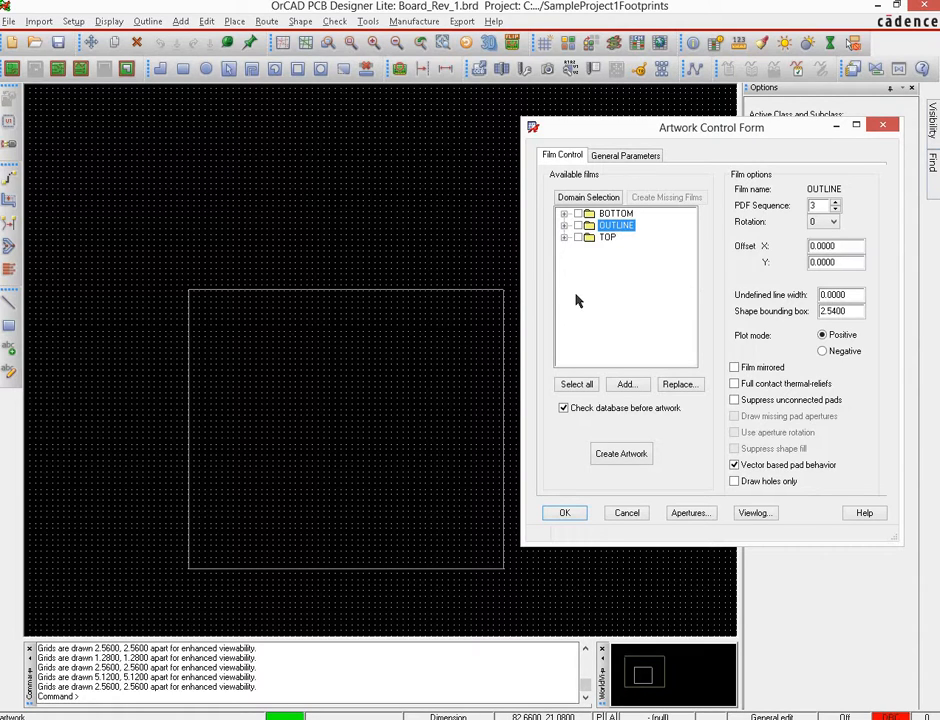
mouse_move(658, 264)
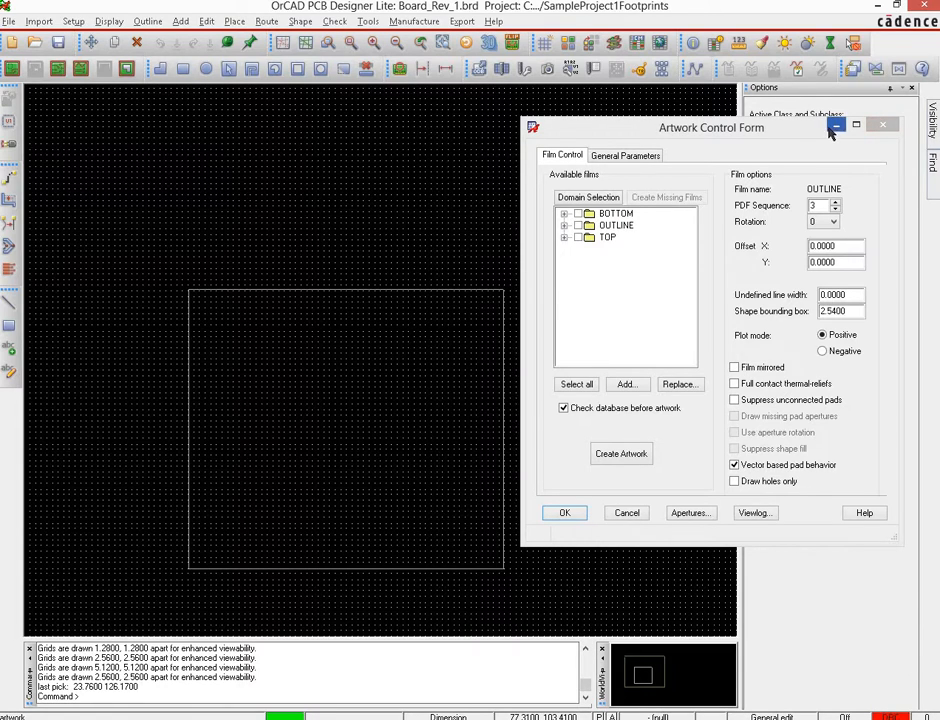
mouse_move(576, 42)
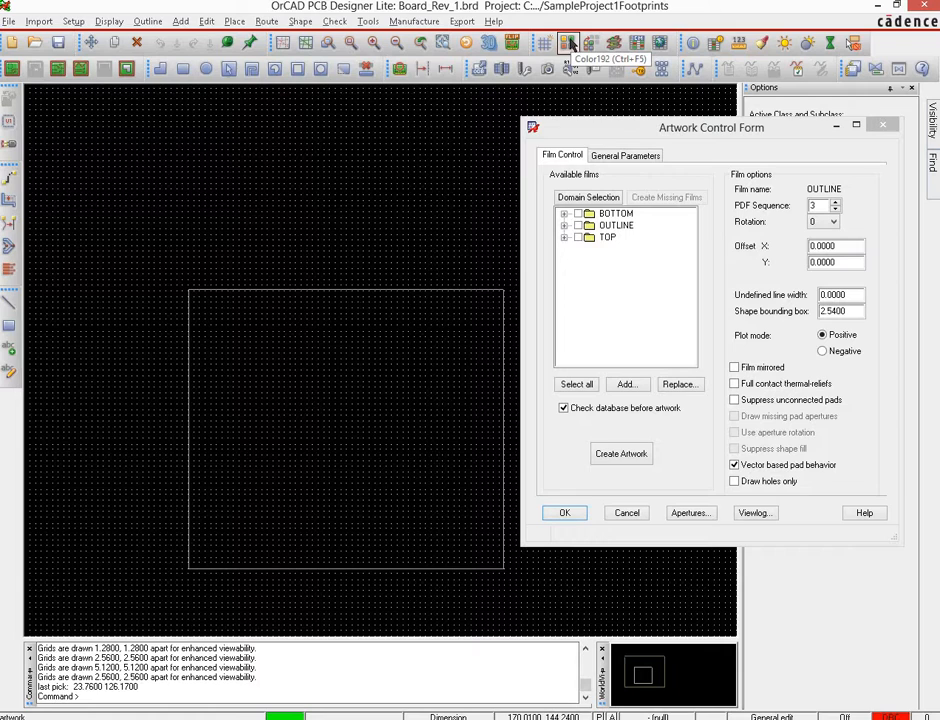
Set Global Visibility Off in Color/Visibility and confirm hiding all layer classes.
left_click(570, 42)
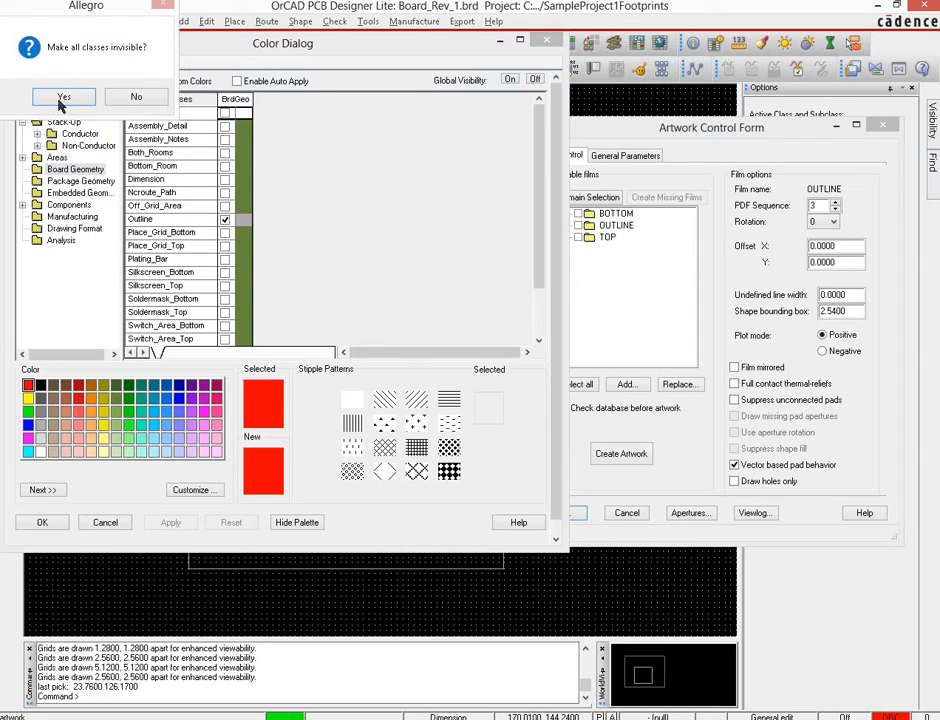
left_click(64, 96)
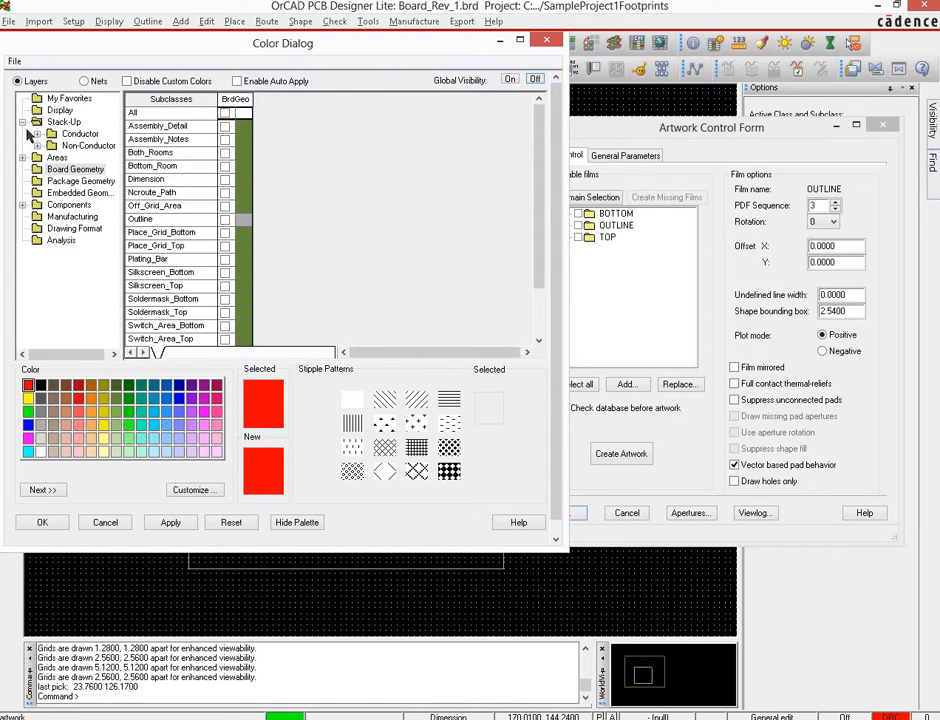
mouse_move(96, 132)
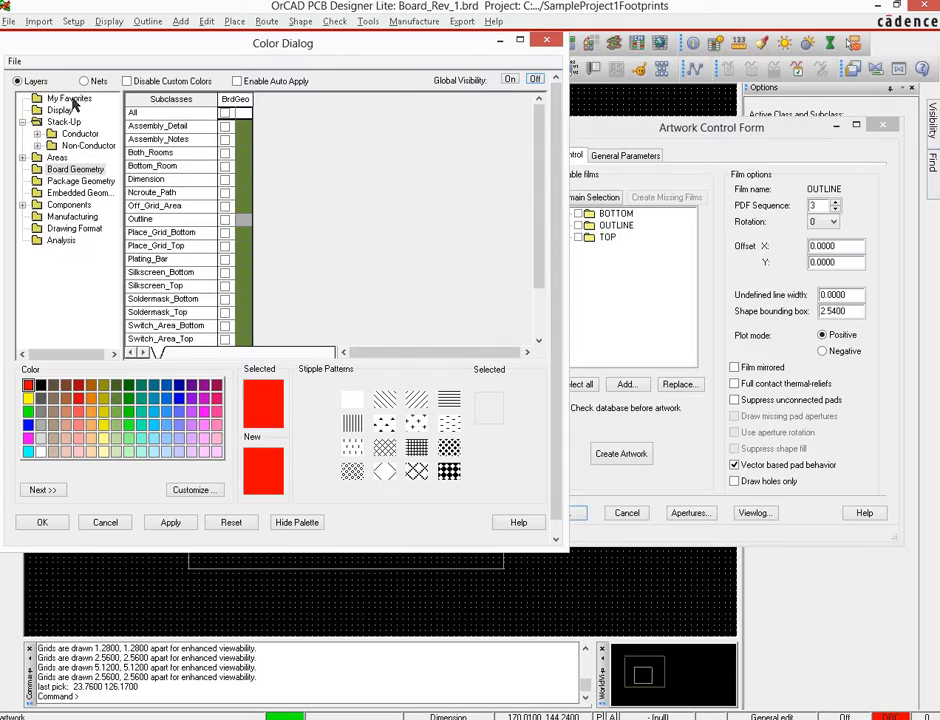
Browse the display, stack-up, conductor, non-conductor and board geometry class folders.
left_click(60, 108)
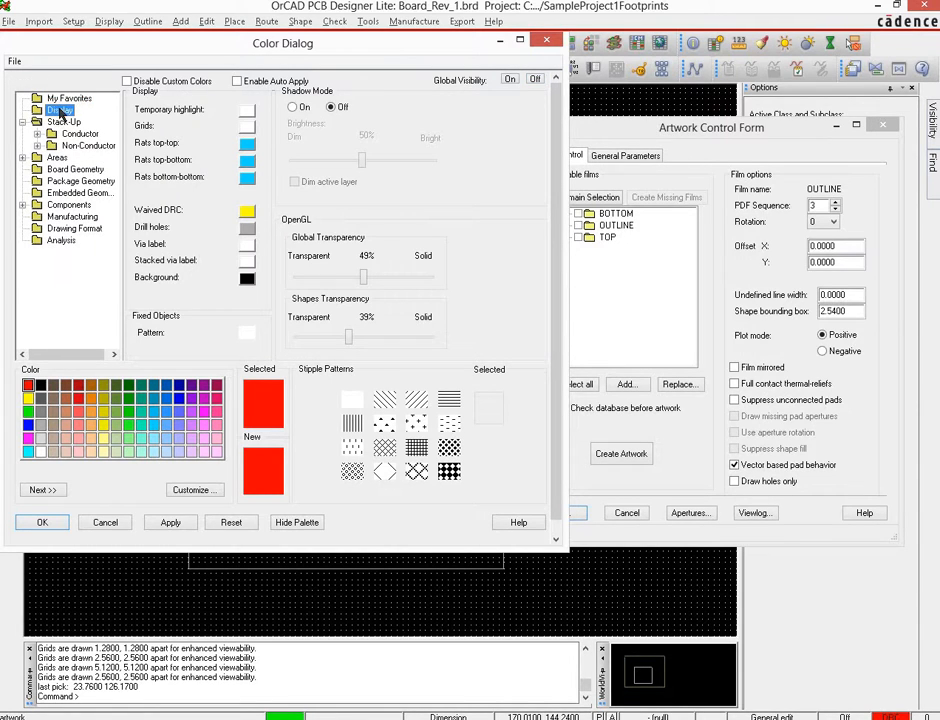
left_click(58, 110)
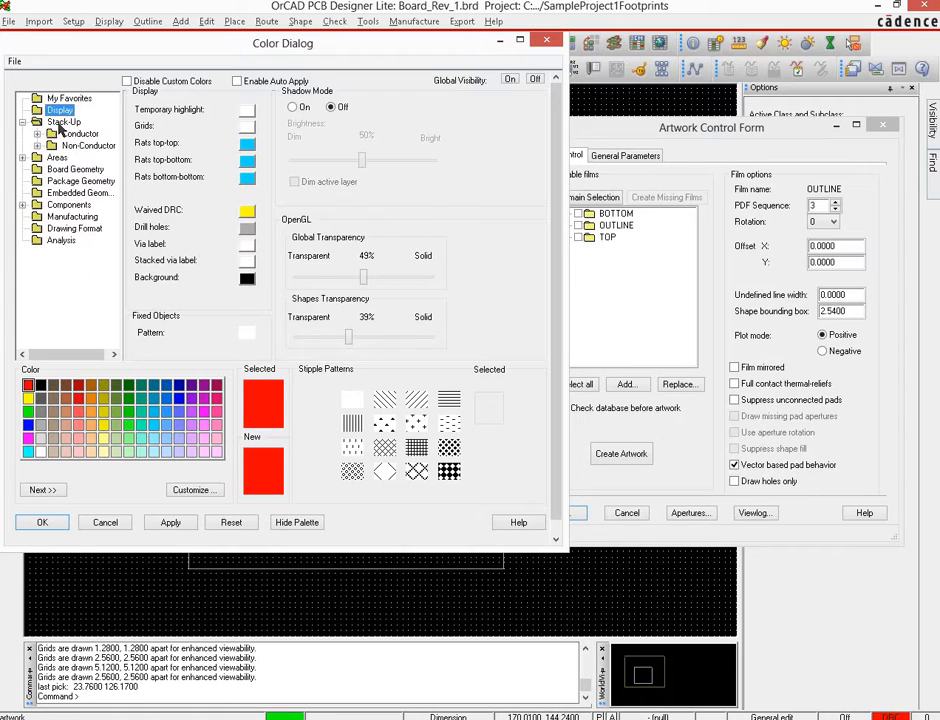
left_click(64, 122)
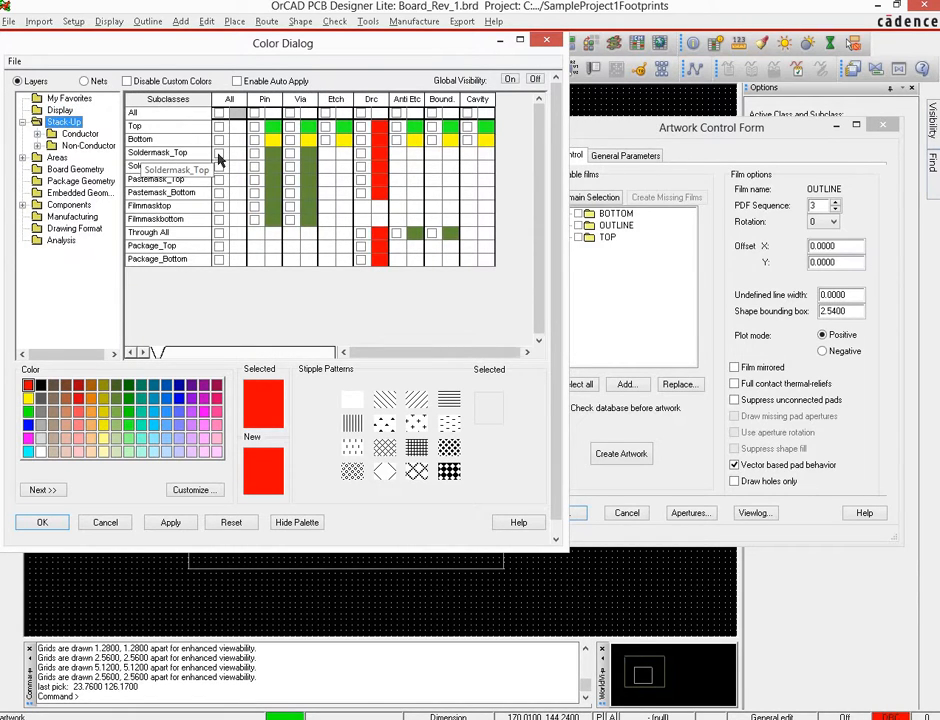
left_click(220, 152)
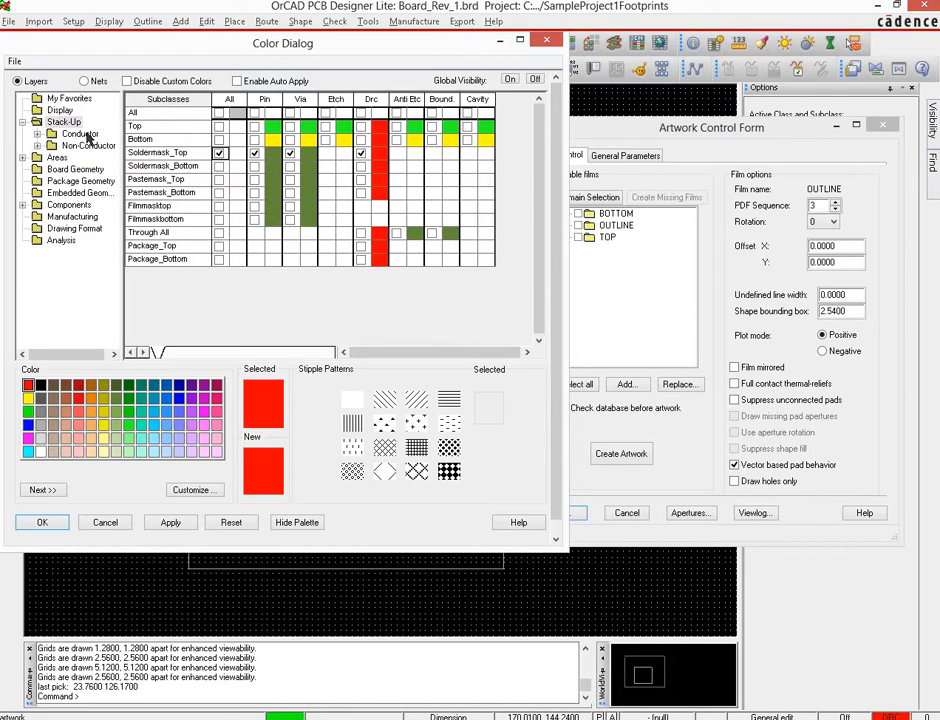
left_click(88, 144)
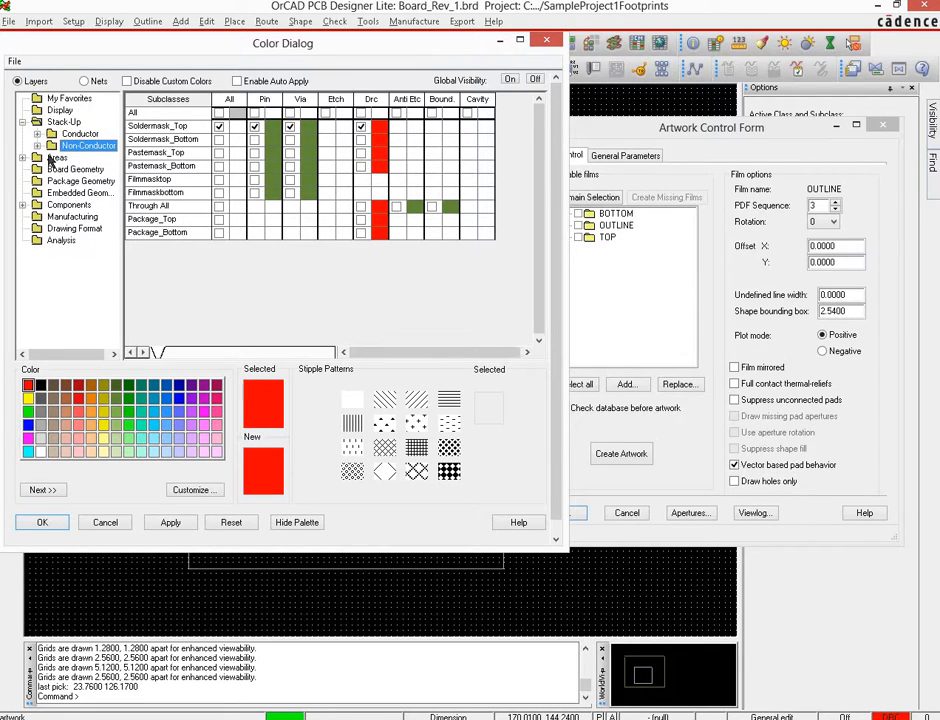
left_click(56, 158)
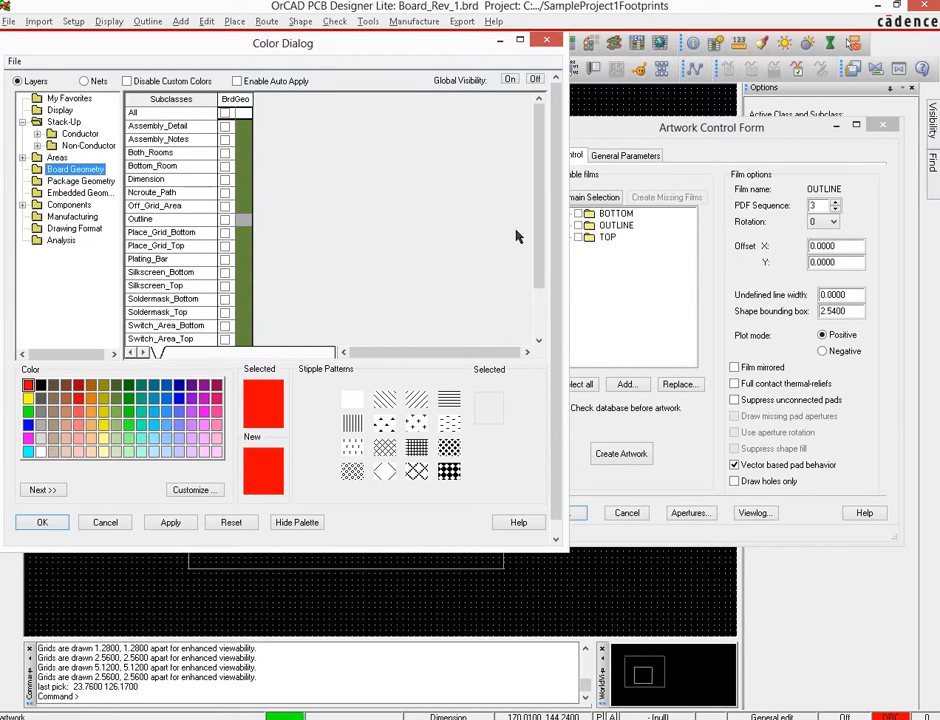
mouse_move(476, 350)
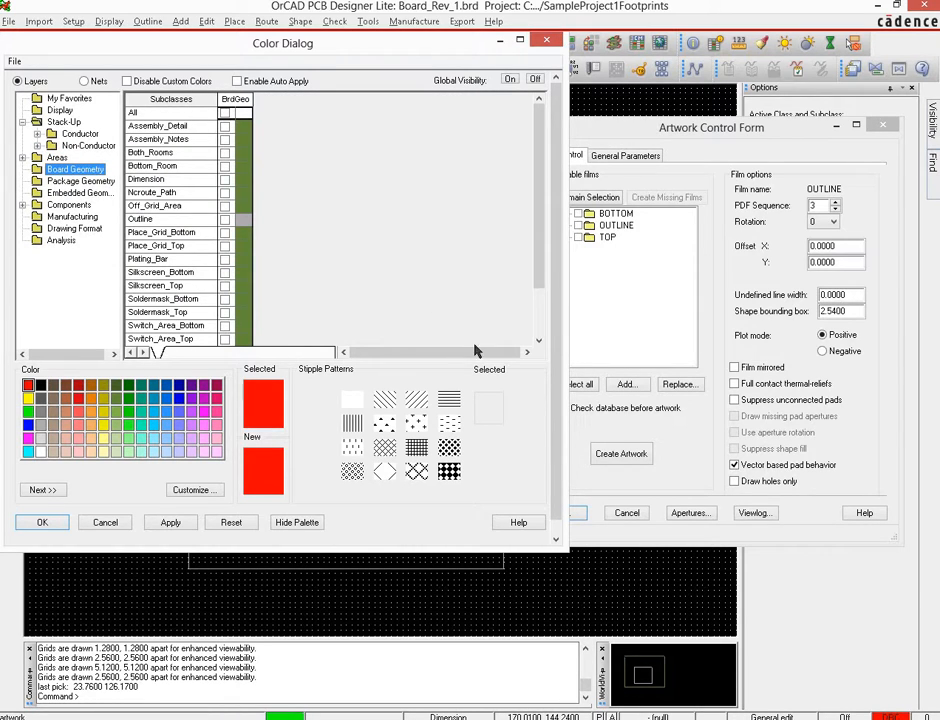
scroll("down", 3)
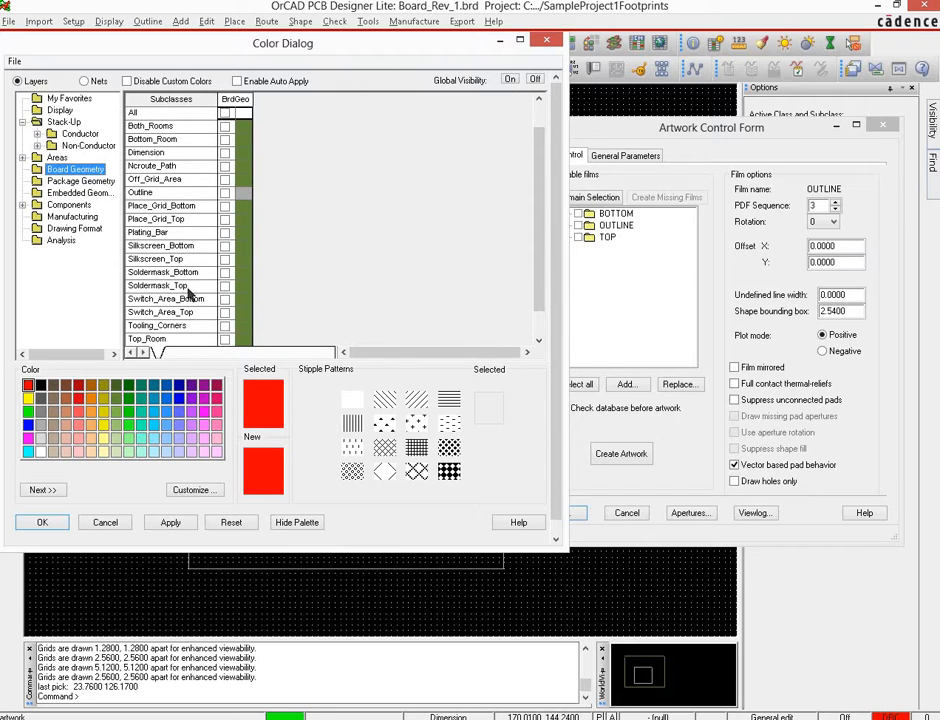
Browse package geometry, embedded, component, manufacturing and analysis classes, then apply the hidden-layer settings.
left_click(80, 180)
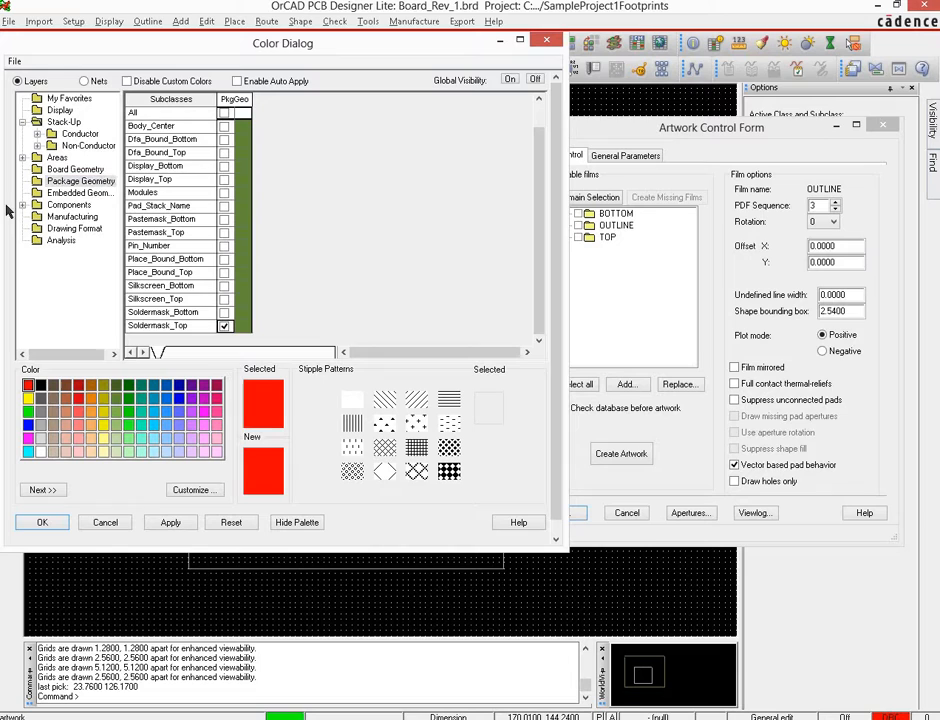
left_click(80, 192)
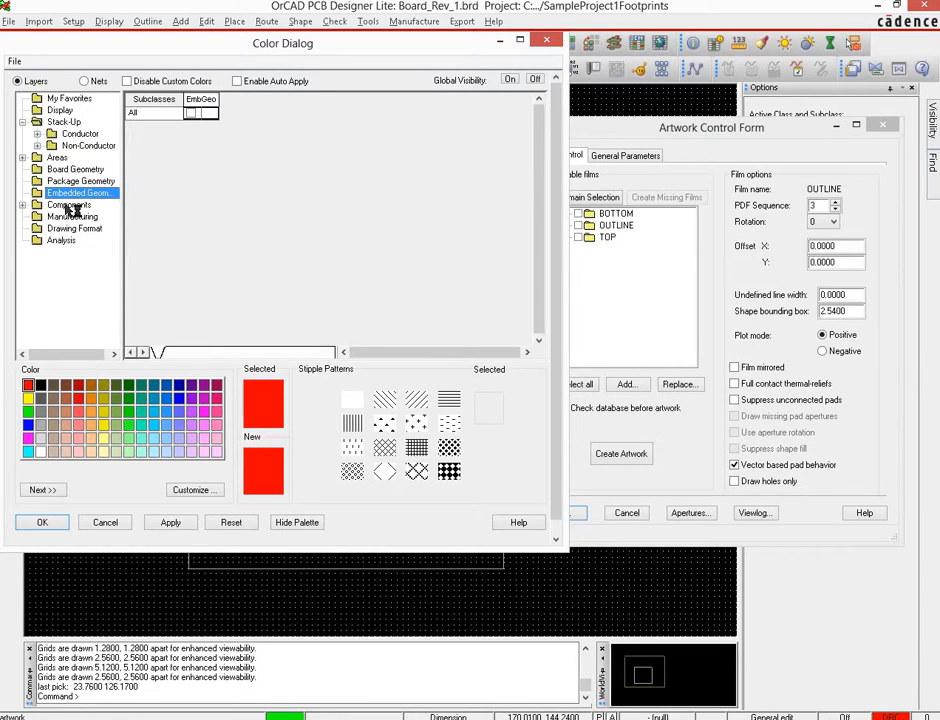
left_click(68, 204)
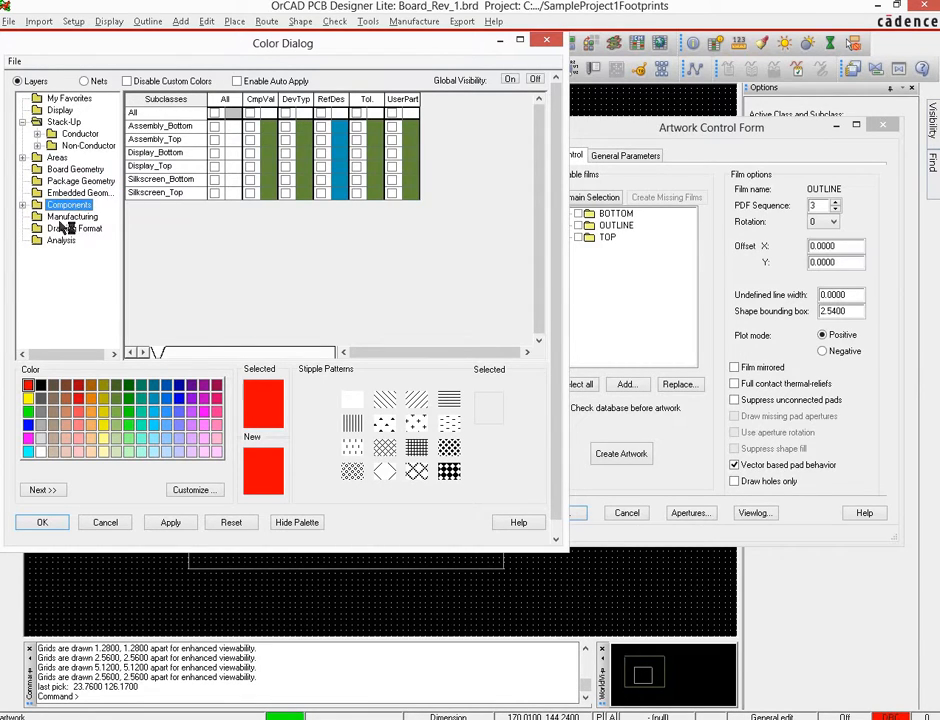
left_click(72, 216)
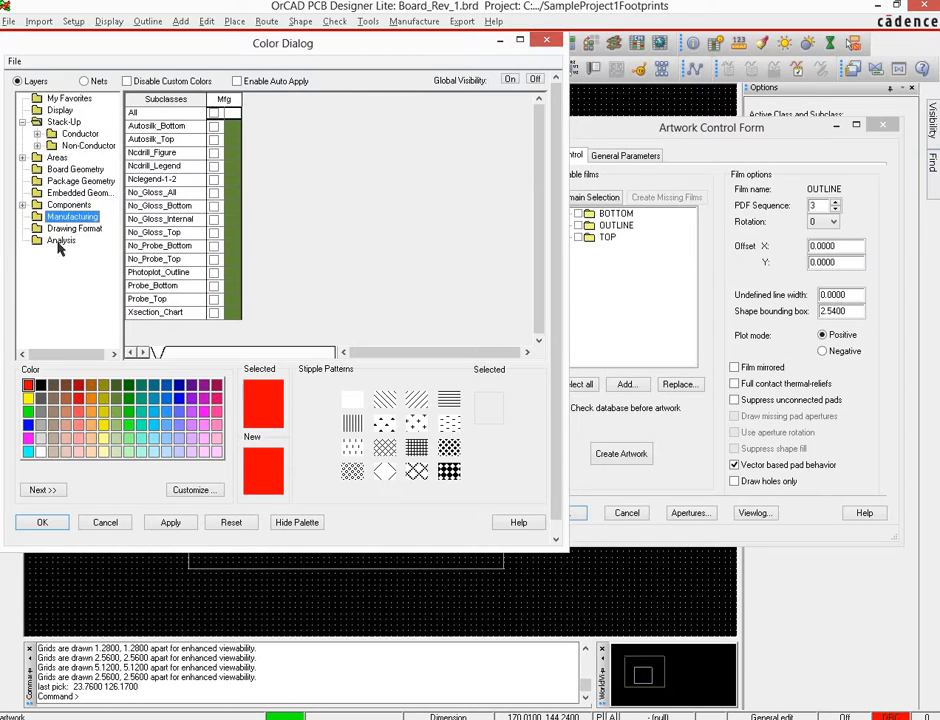
left_click(62, 240)
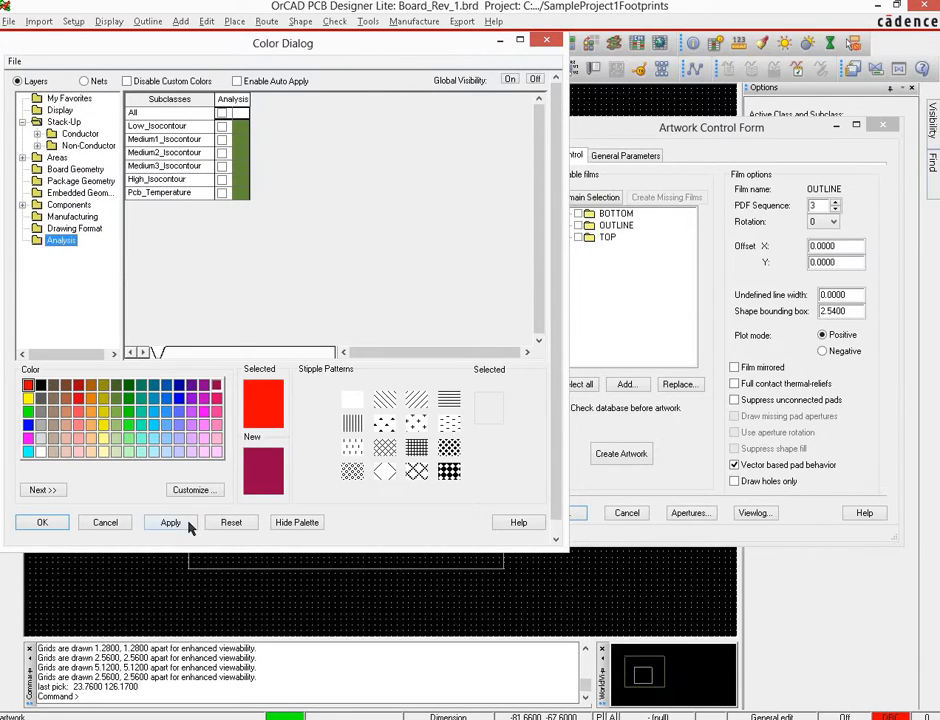
left_click(42, 522)
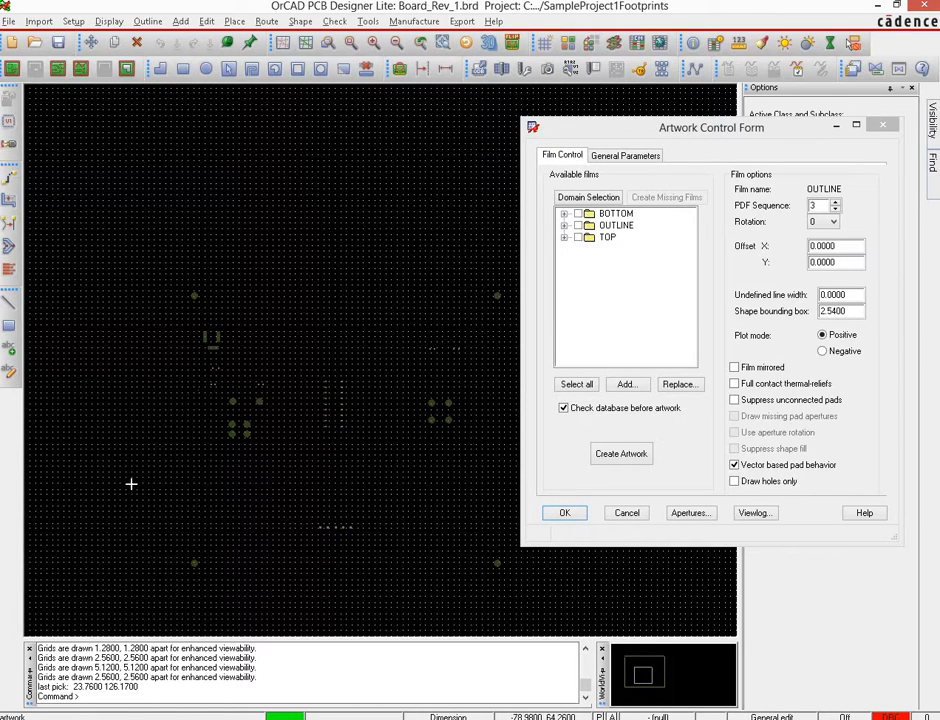
mouse_move(528, 574)
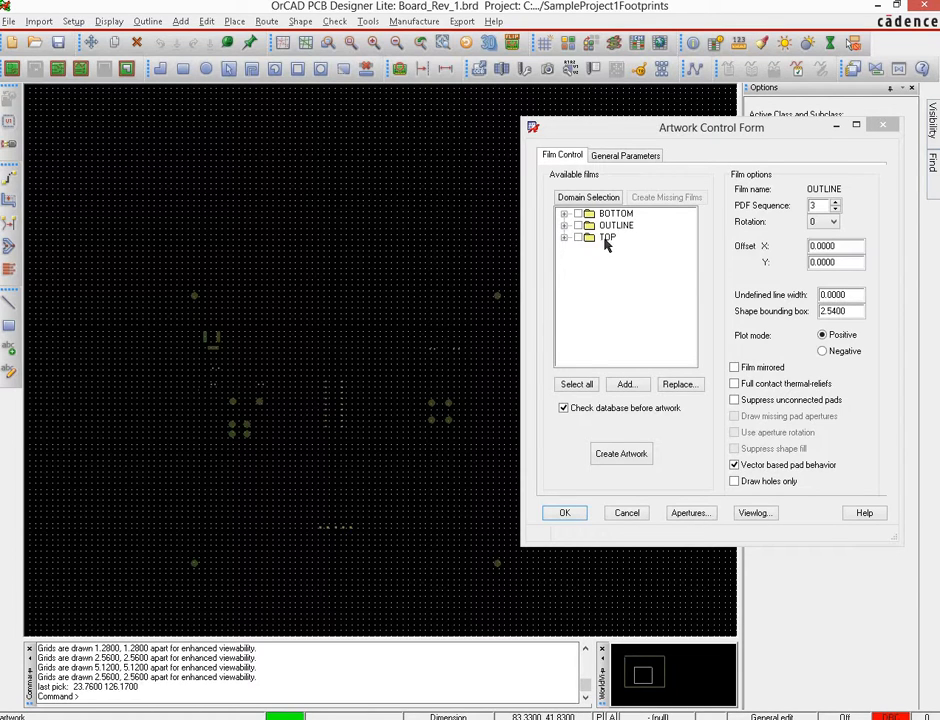
Add a new film named SOLDERMASK_TOP after TOP in the Available films list.
left_click(616, 224)
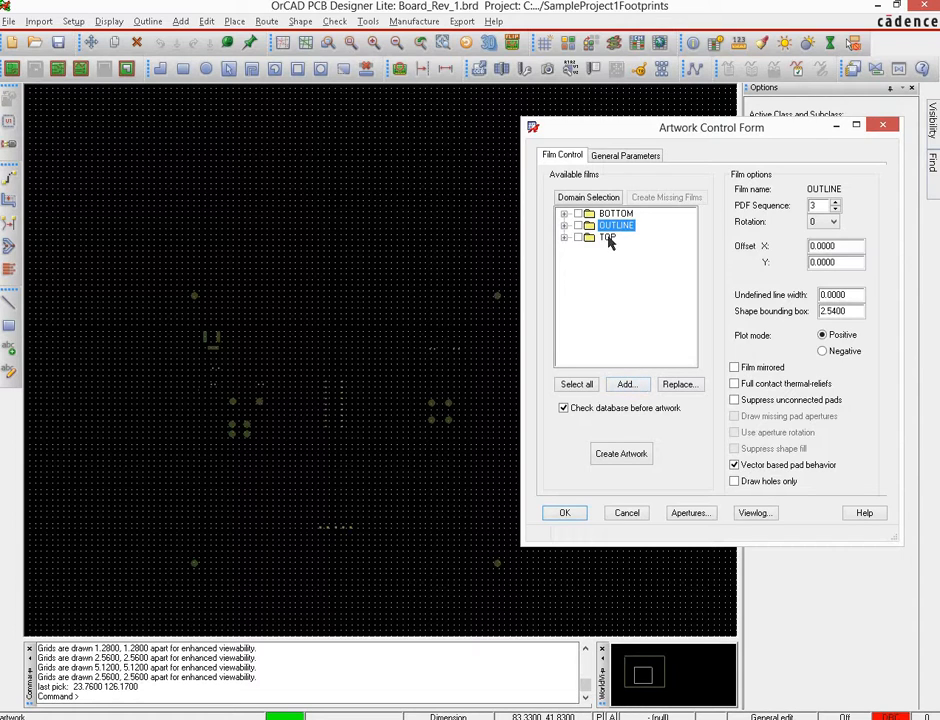
left_click(616, 236)
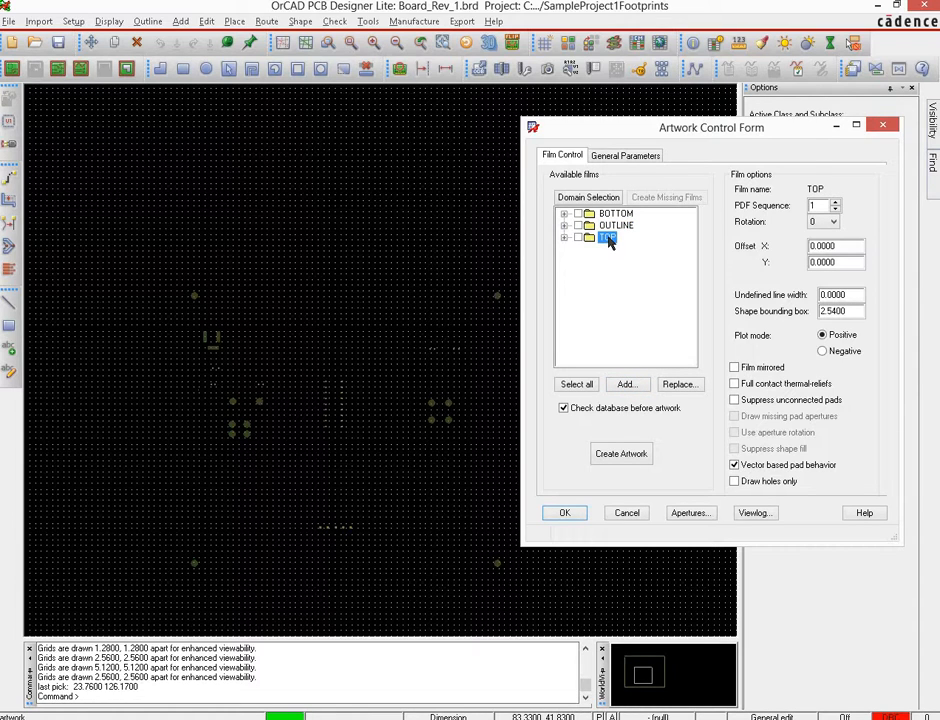
right_click(608, 236)
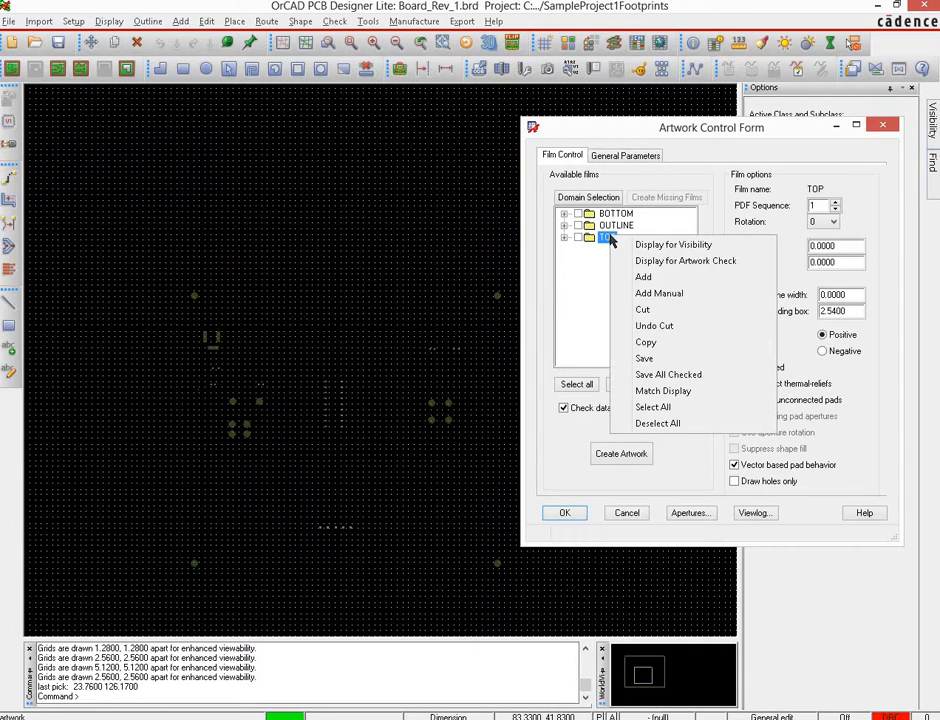
left_click(644, 276)
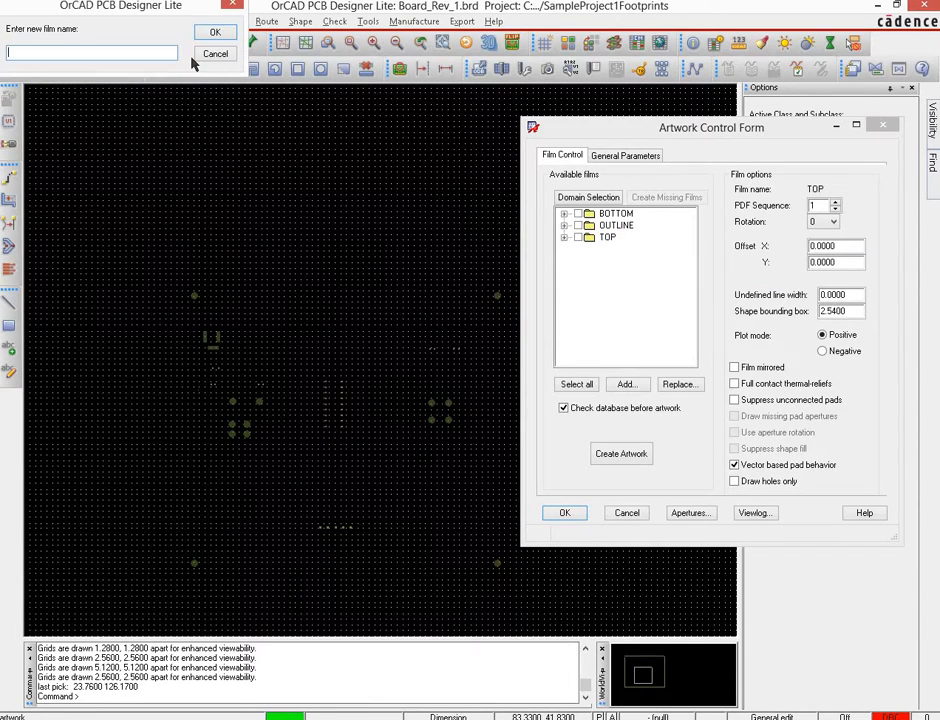
type("SOLDER")
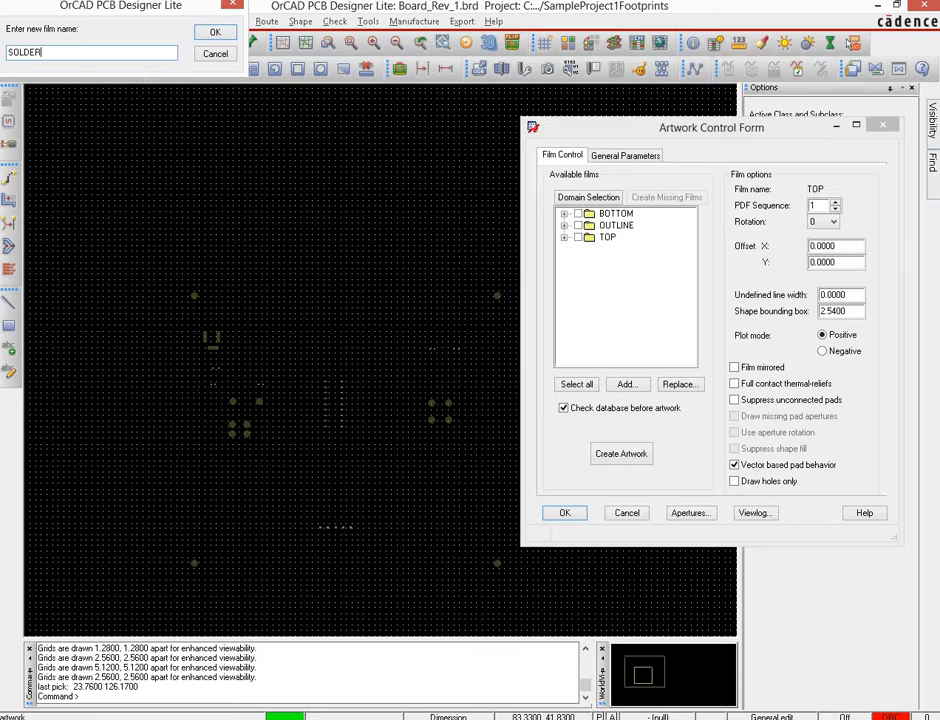
type("MASK_TOP")
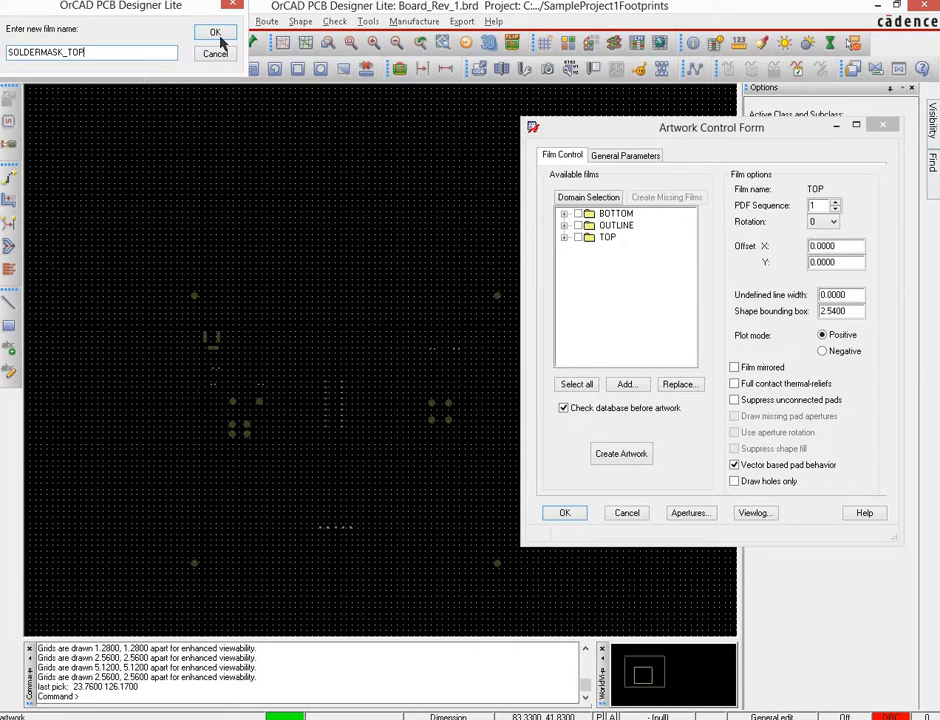
left_click(214, 32)
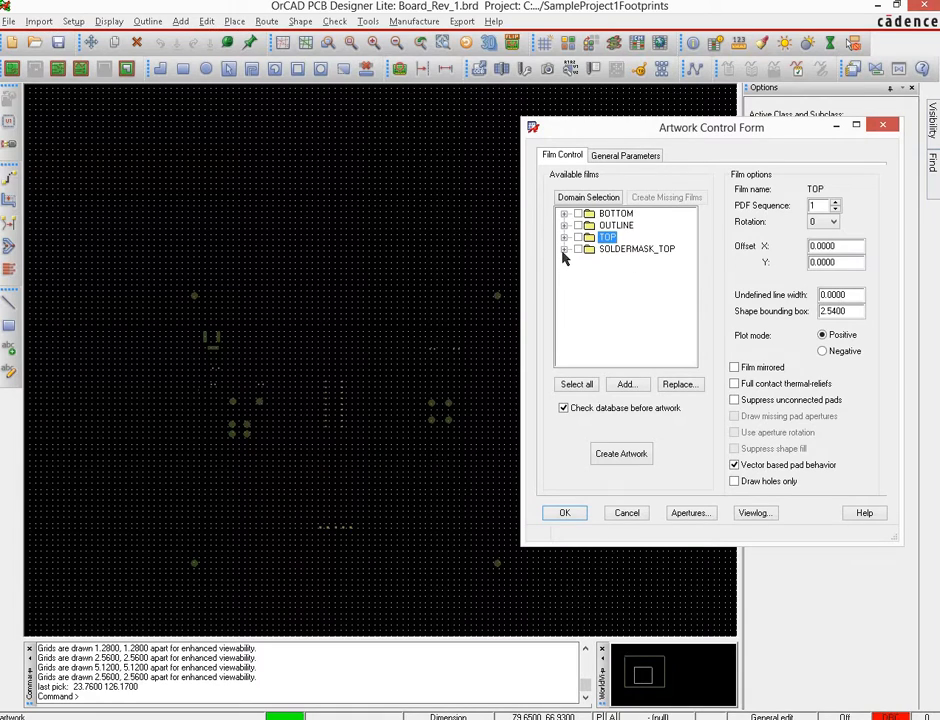
Expand then collapse the SOLDERMASK_TOP film to check its layers.
left_click(564, 248)
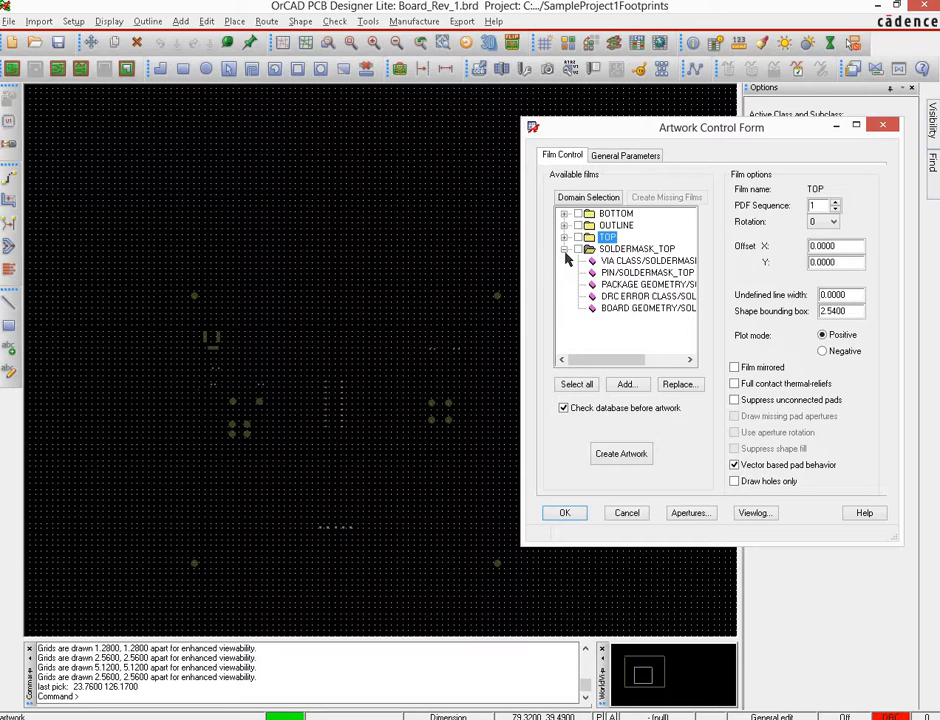
left_click(564, 248)
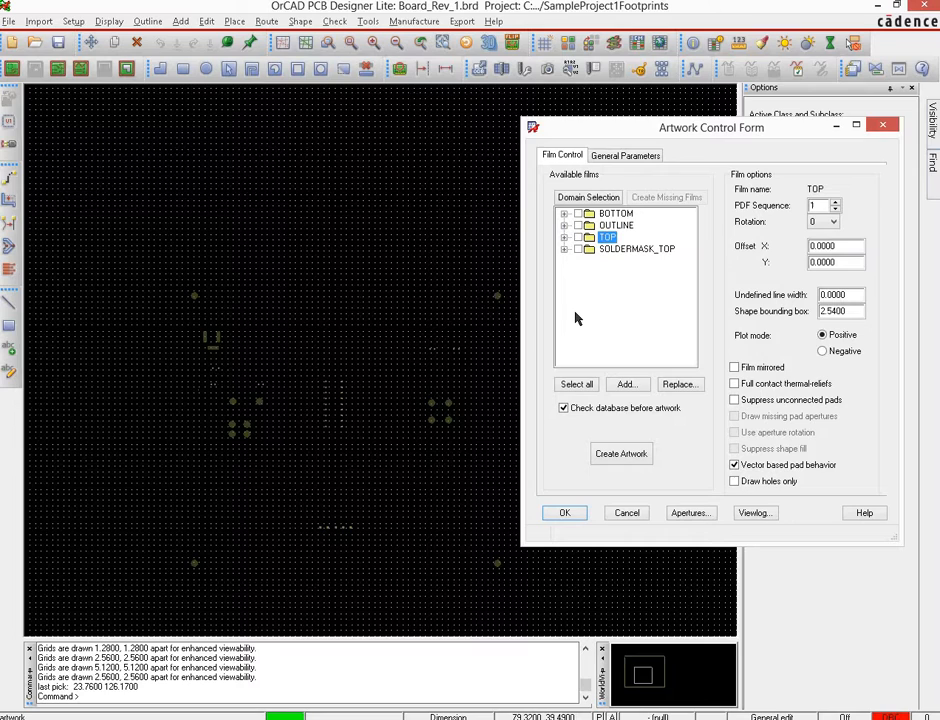
mouse_move(644, 280)
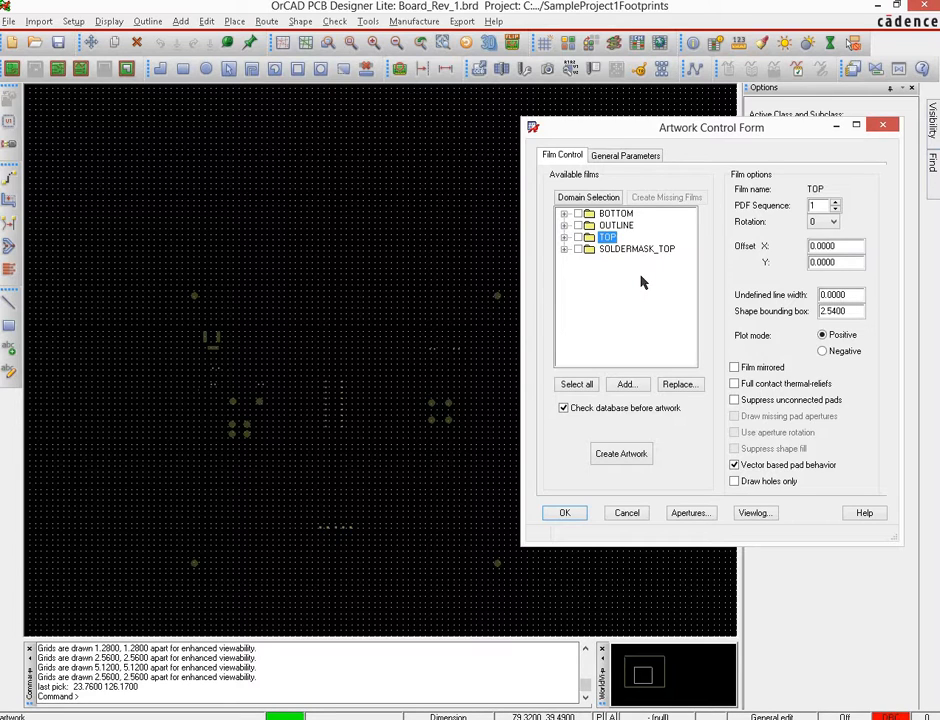
mouse_move(644, 280)
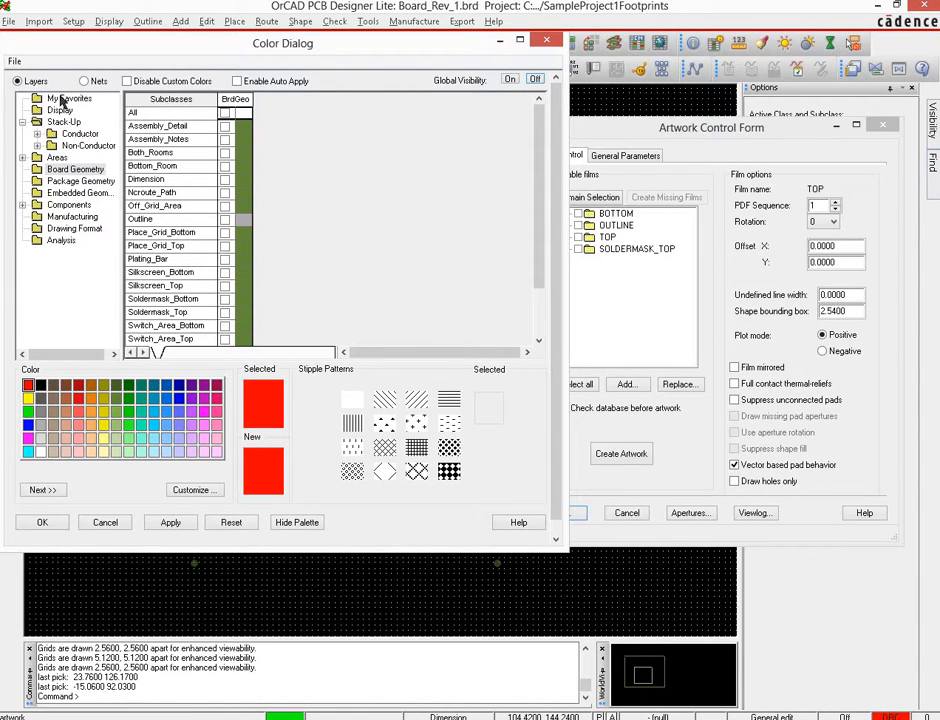
Browse the stack-up, non-conductor, area, board, package and embedded geometry layer folders.
left_click(64, 122)
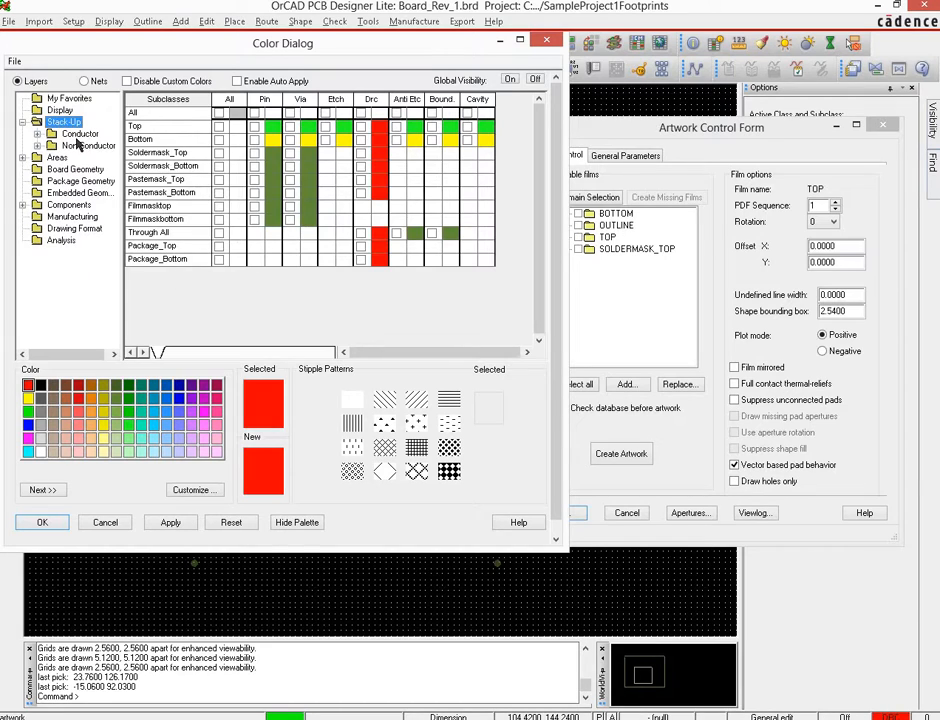
left_click(88, 144)
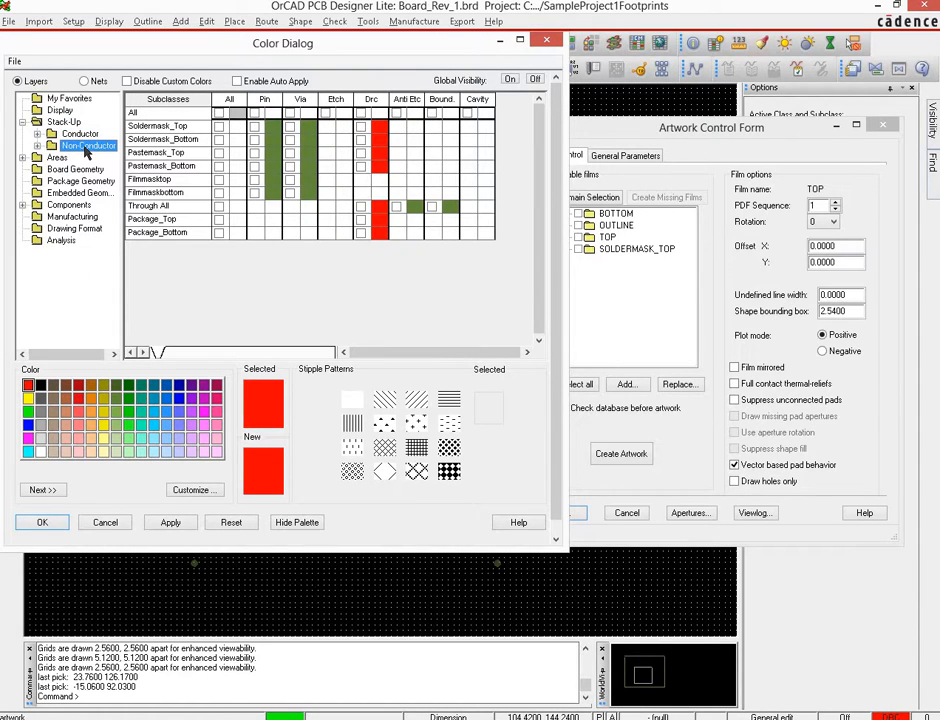
left_click(56, 158)
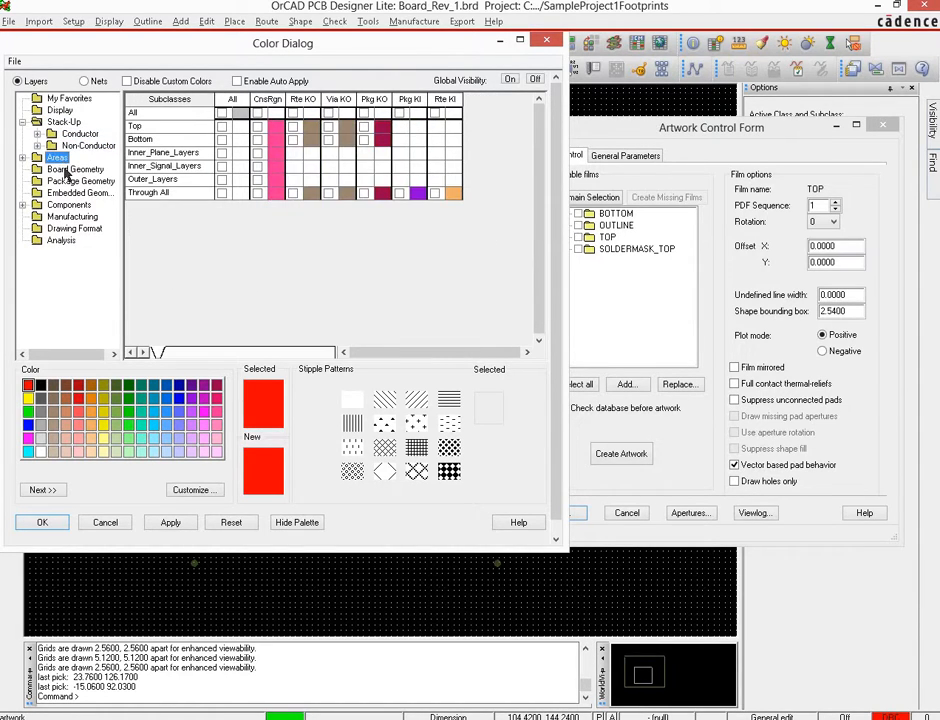
left_click(80, 168)
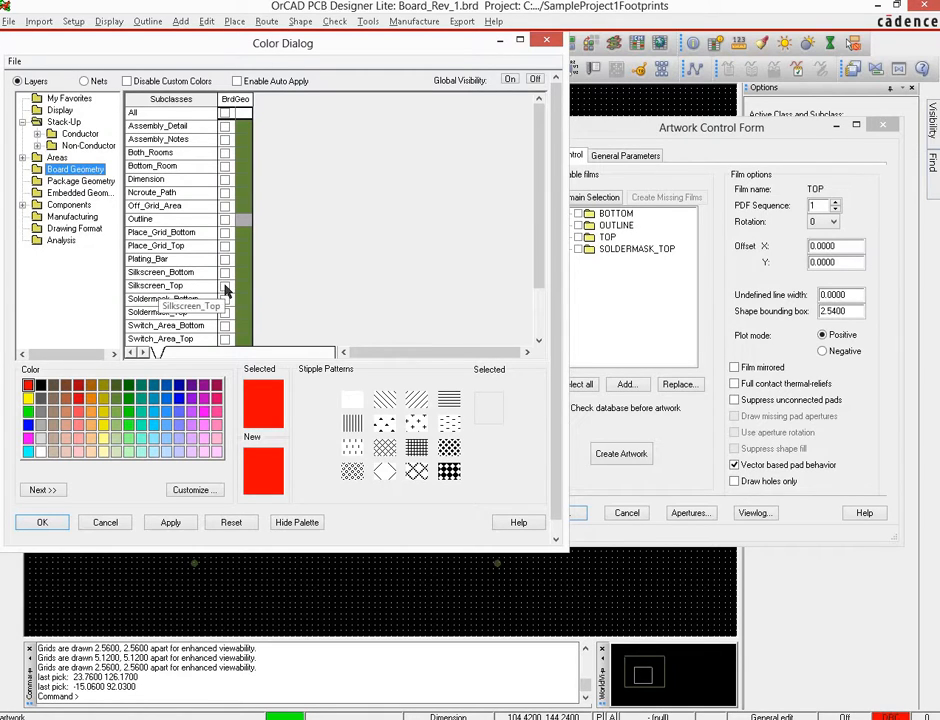
left_click(80, 180)
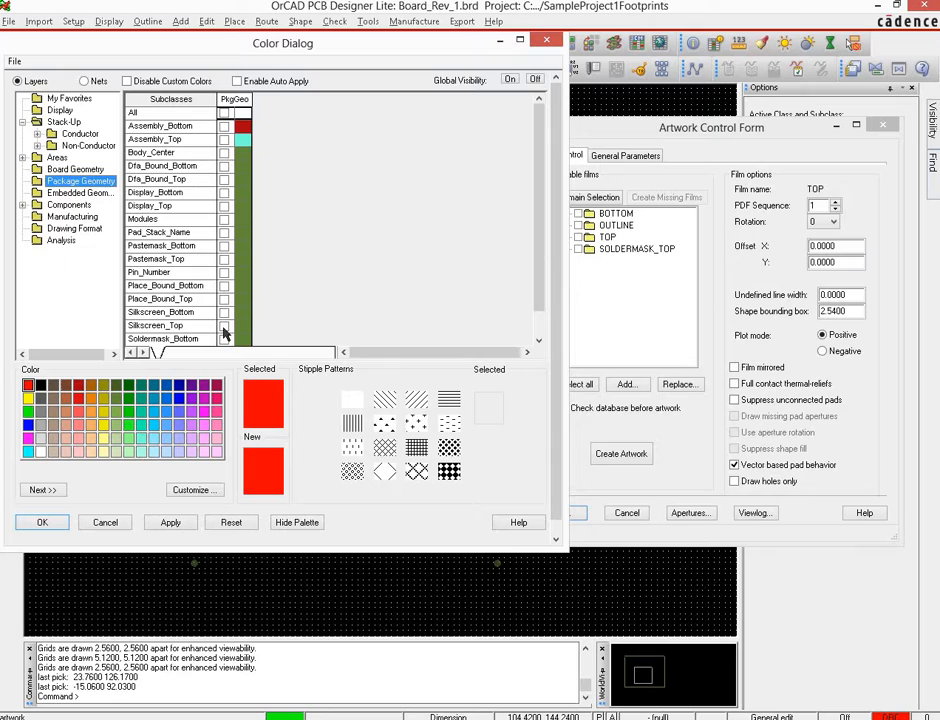
left_click(84, 192)
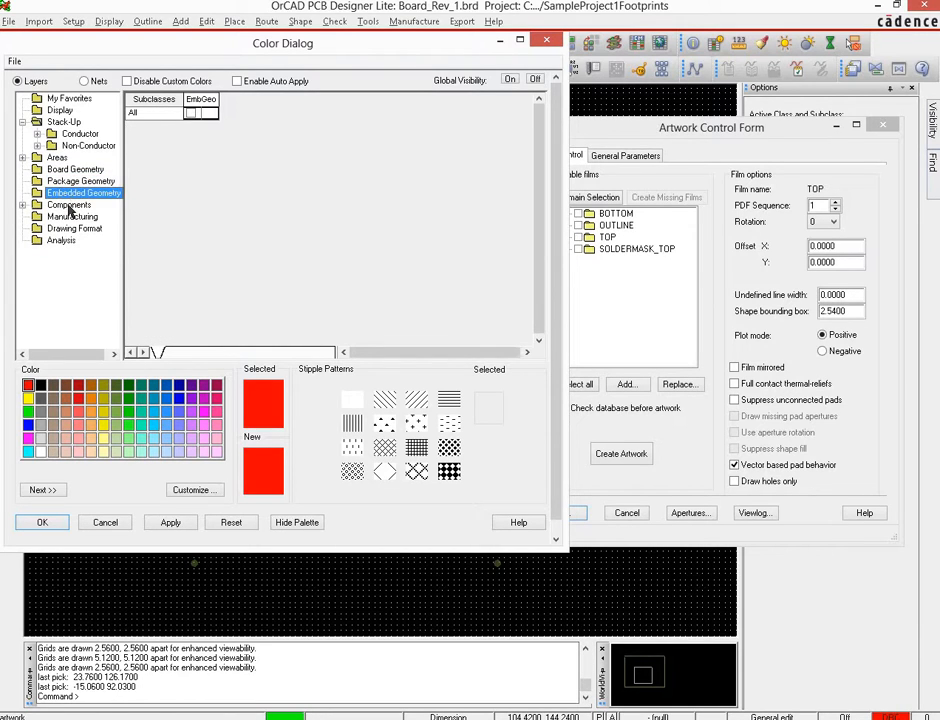
Tick All for Components > Silkscreen_Top, review remaining folders and accept the visibility changes.
left_click(68, 204)
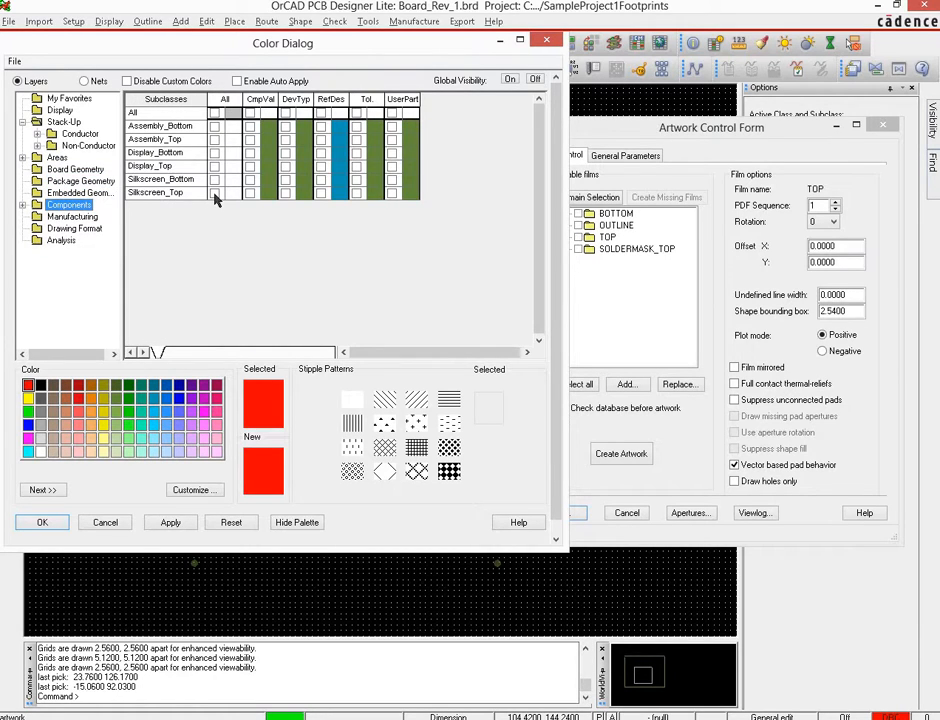
left_click(216, 192)
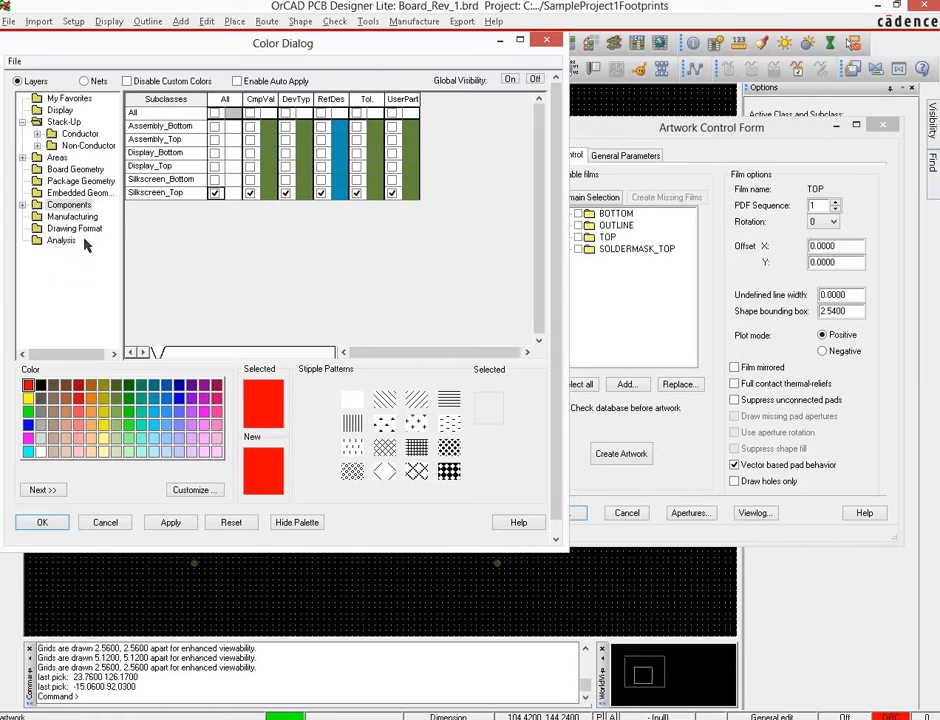
left_click(72, 216)
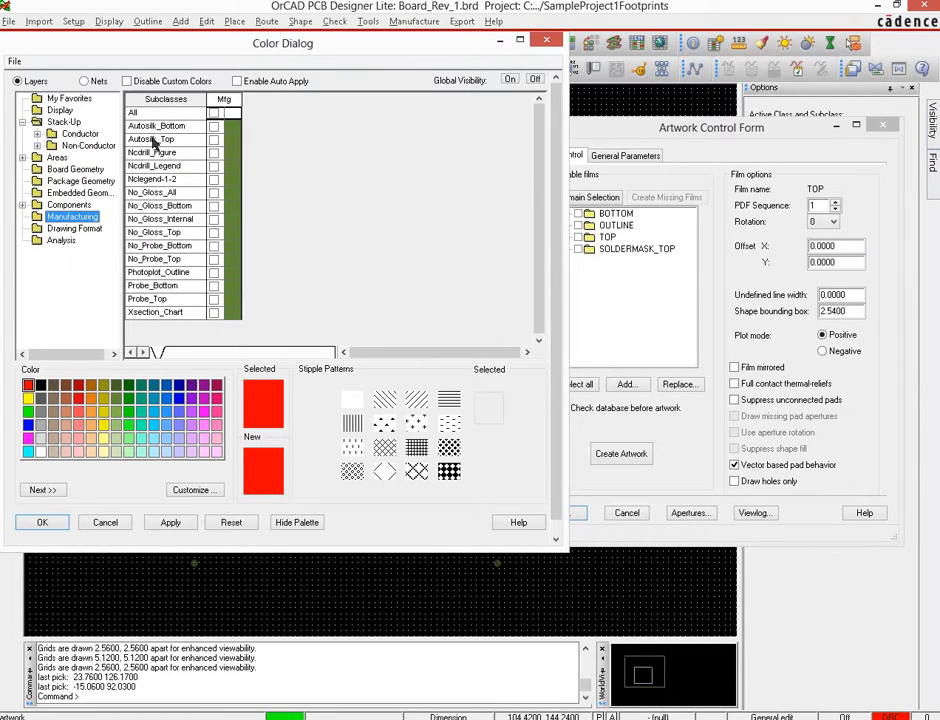
left_click(62, 240)
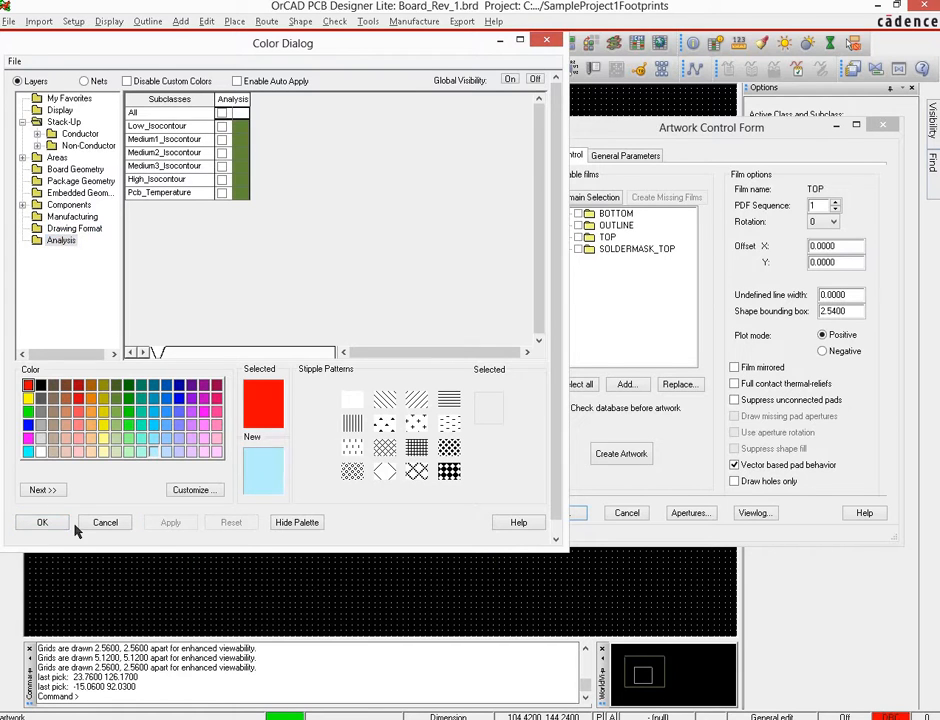
left_click(42, 522)
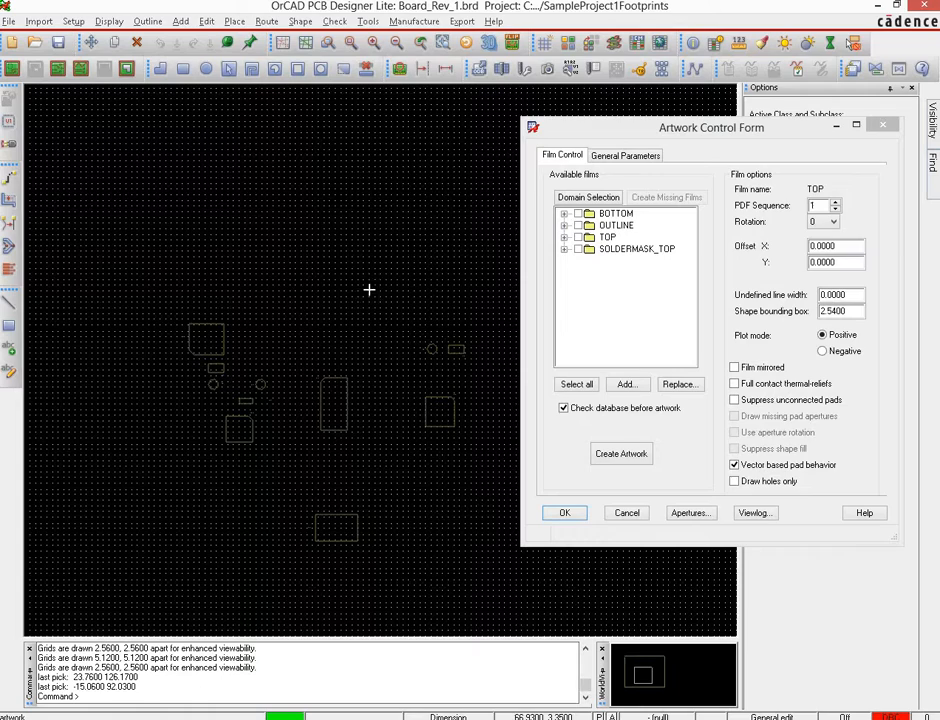
mouse_move(248, 388)
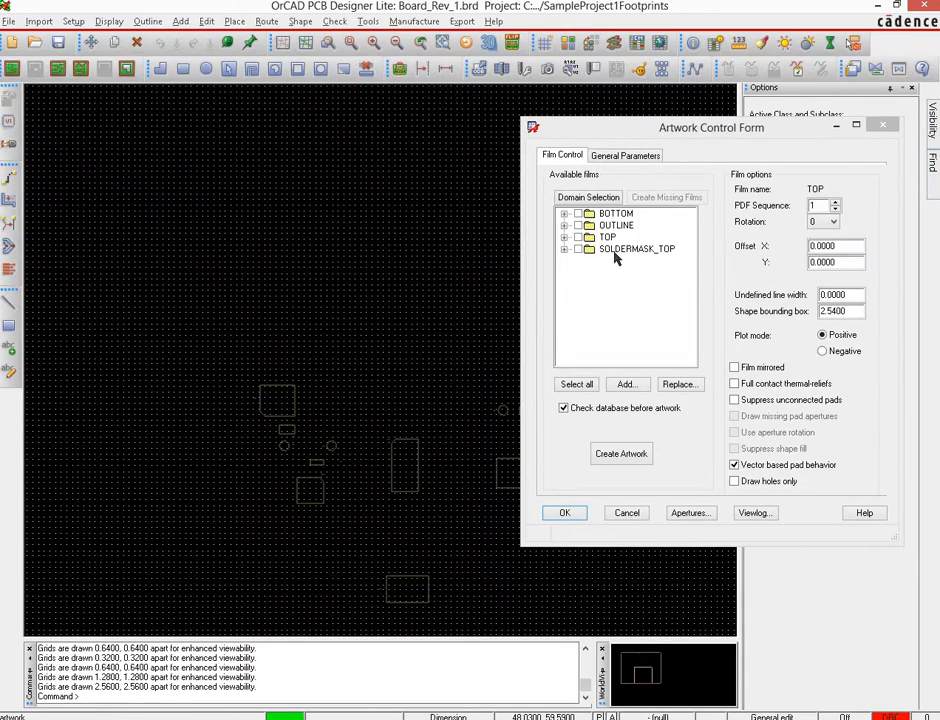
Add a new film named SILKSCREEN_TOP after SOLDERMASK_TOP, making five films.
right_click(638, 248)
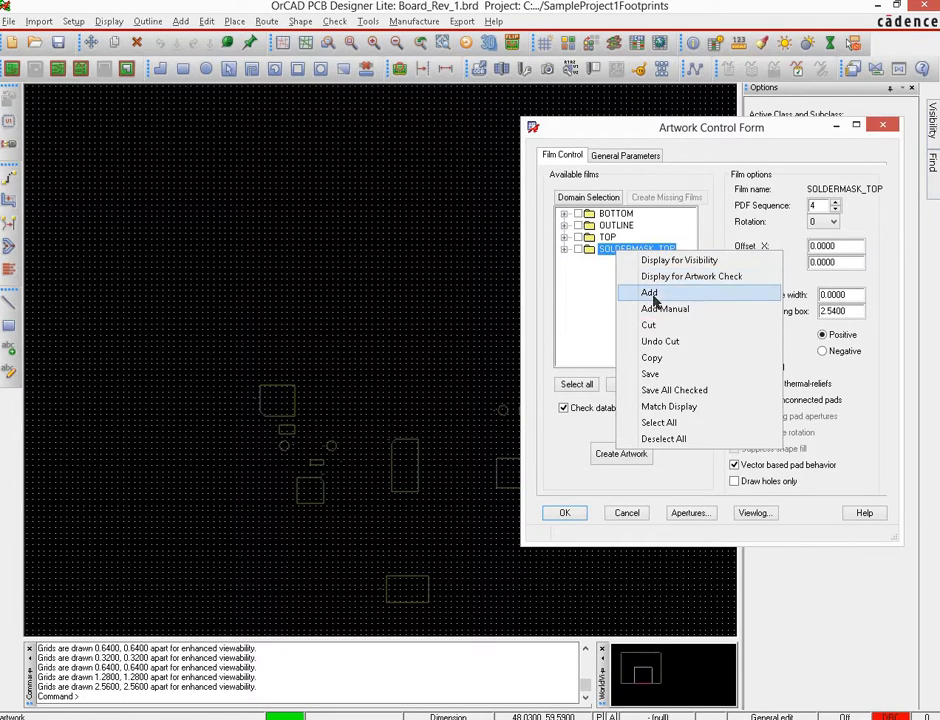
left_click(650, 292)
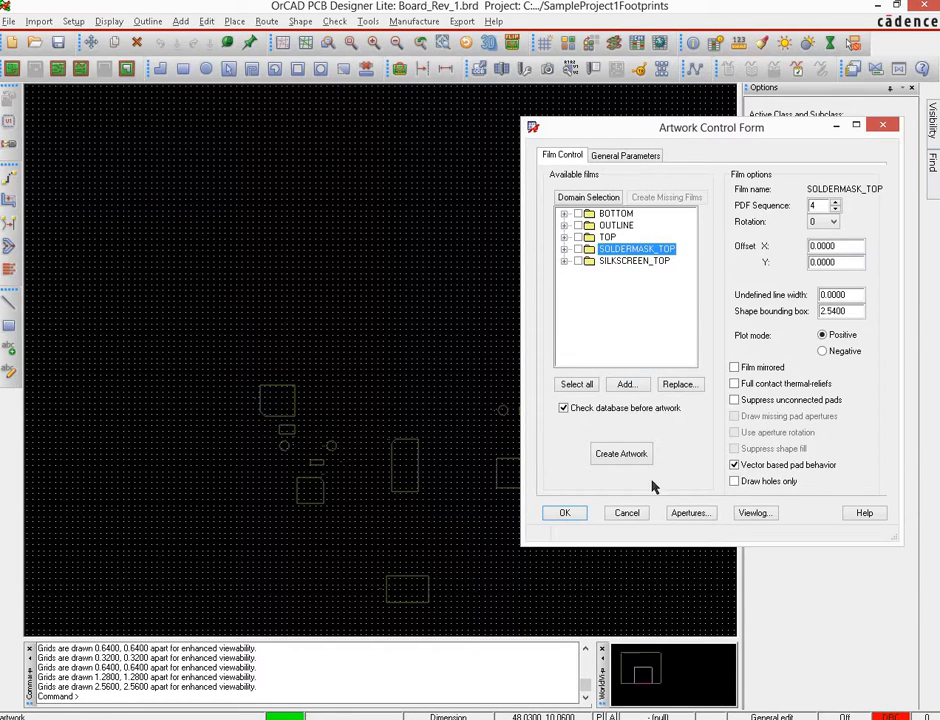
mouse_move(644, 440)
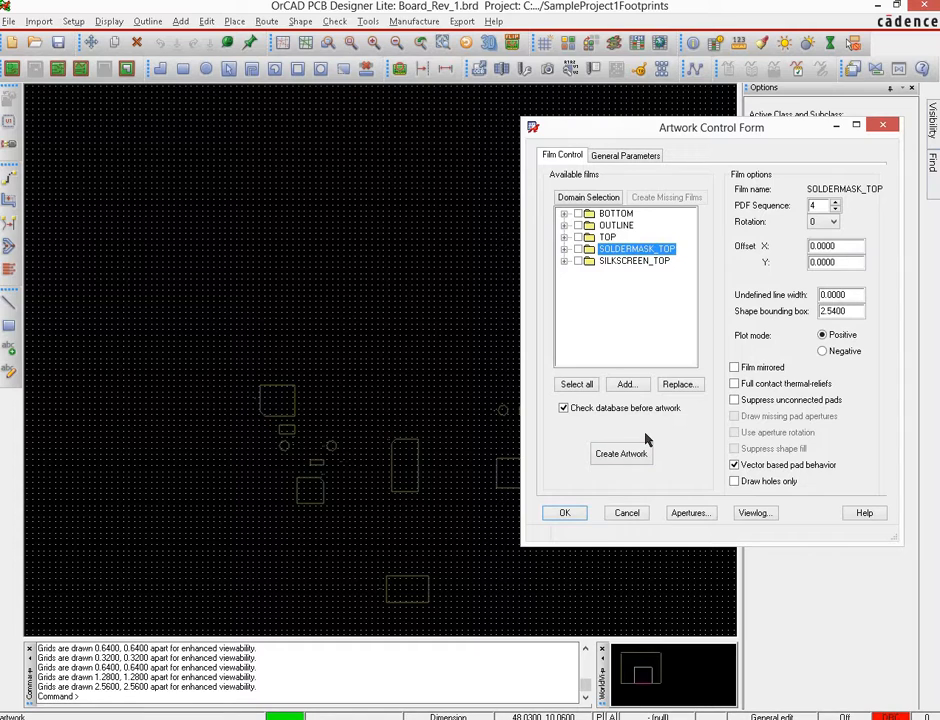